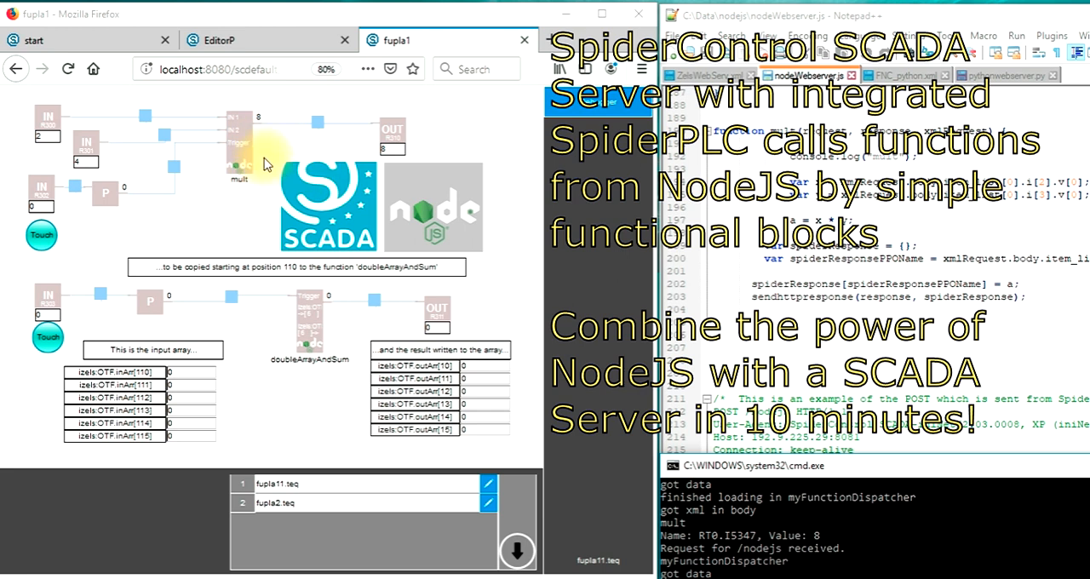
pyautogui.moveTo(266, 164)
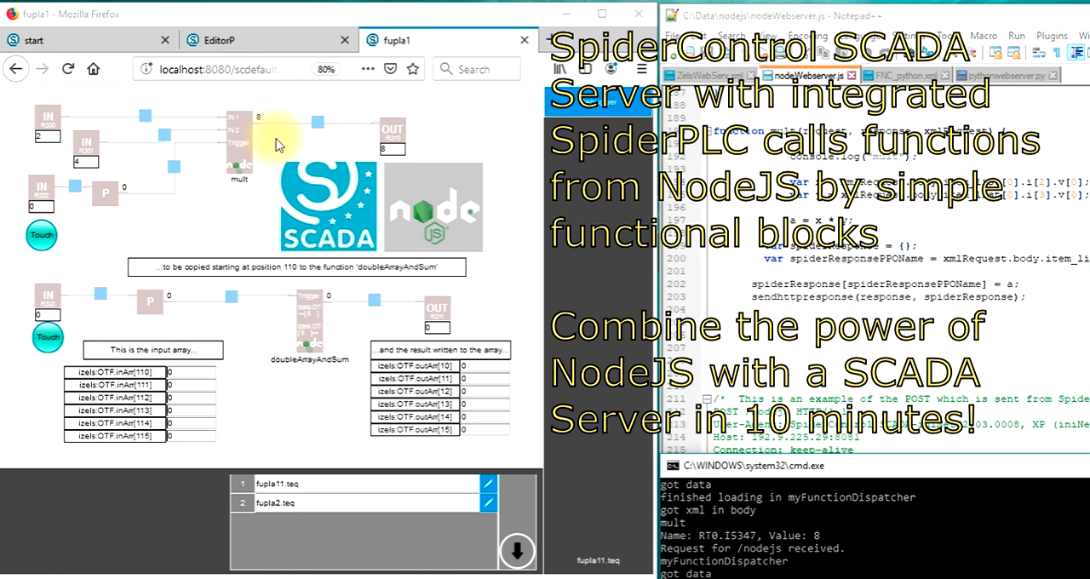
pyautogui.moveTo(292, 143)
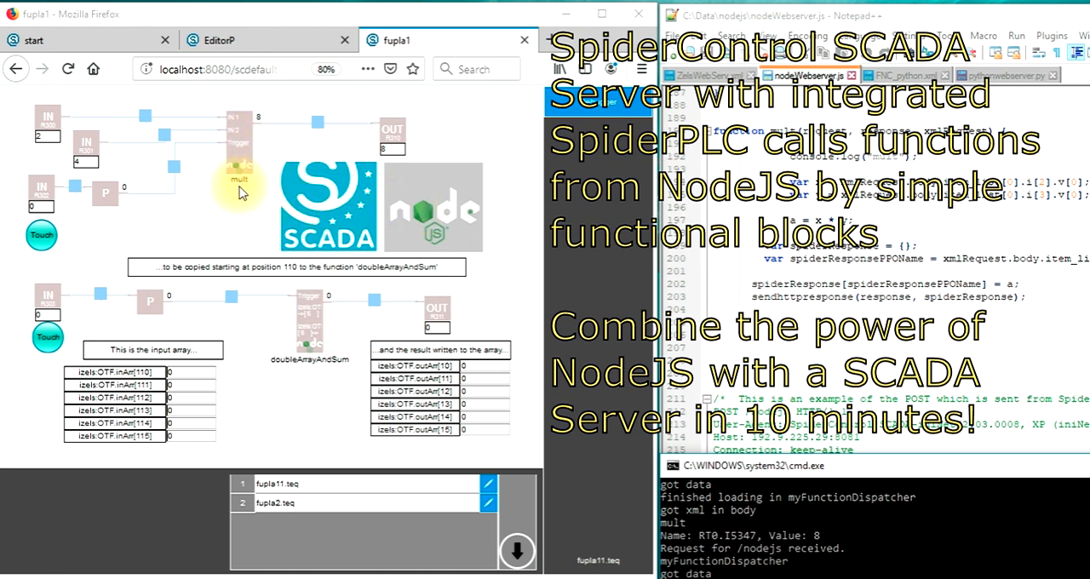
pyautogui.moveTo(158, 211)
pyautogui.write('12')
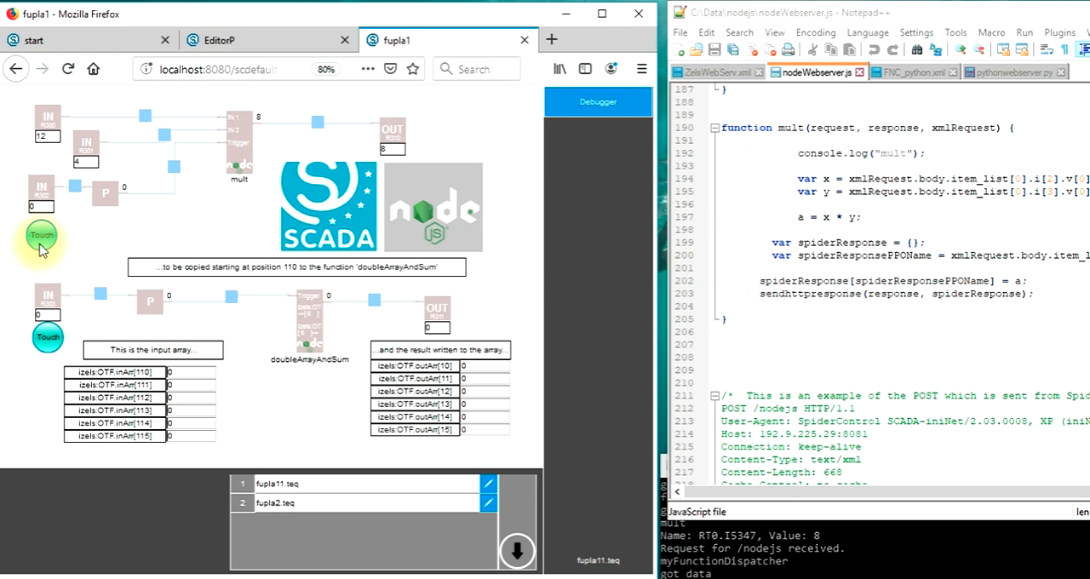
# Trigger the mult Node.js call with 12 × 4 so the block outputs 48.
pyautogui.click(42, 235)
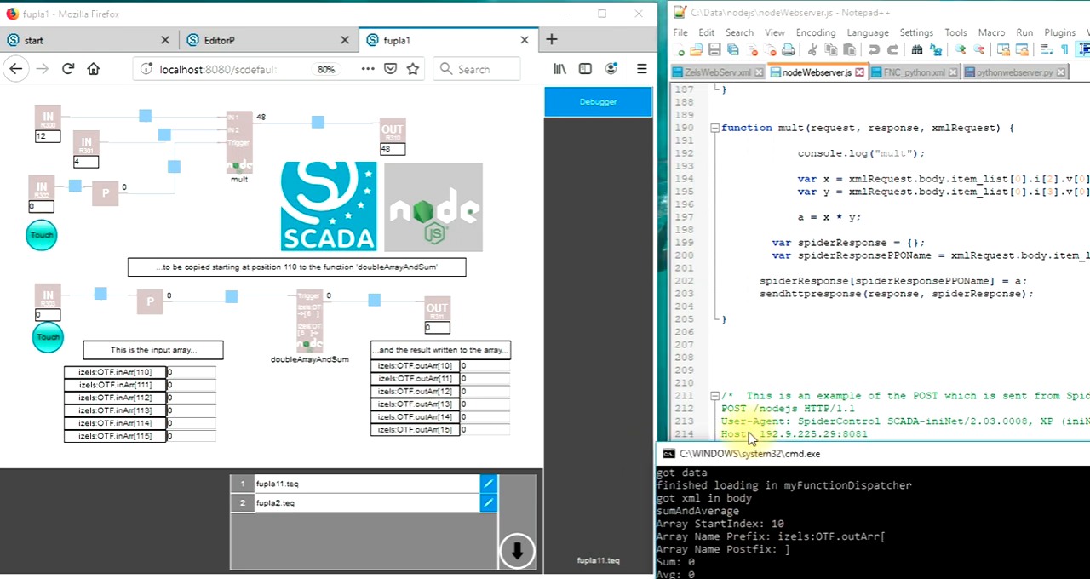
pyautogui.click(40, 235)
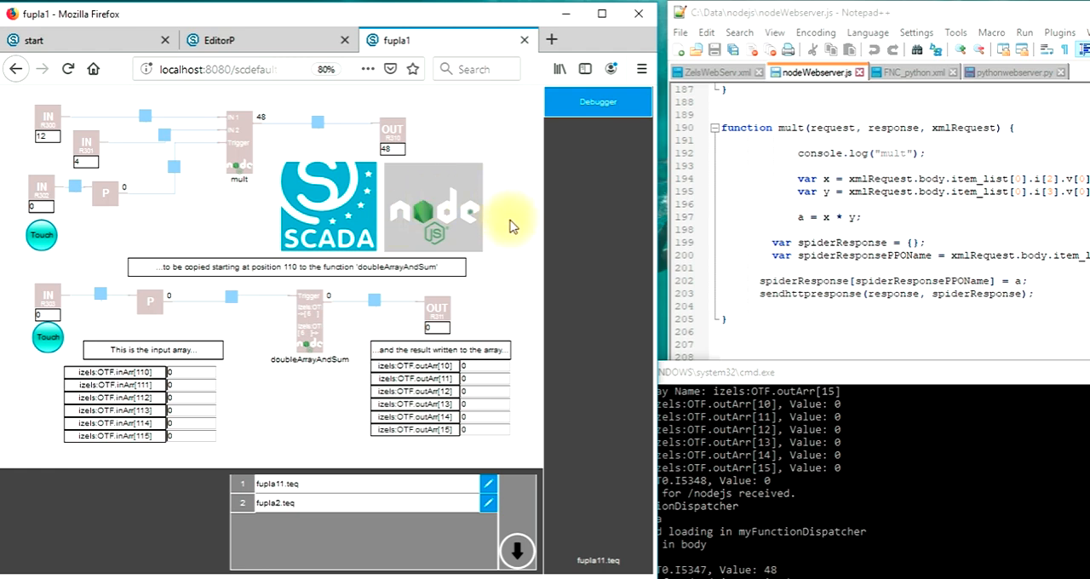
pyautogui.moveTo(267, 220)
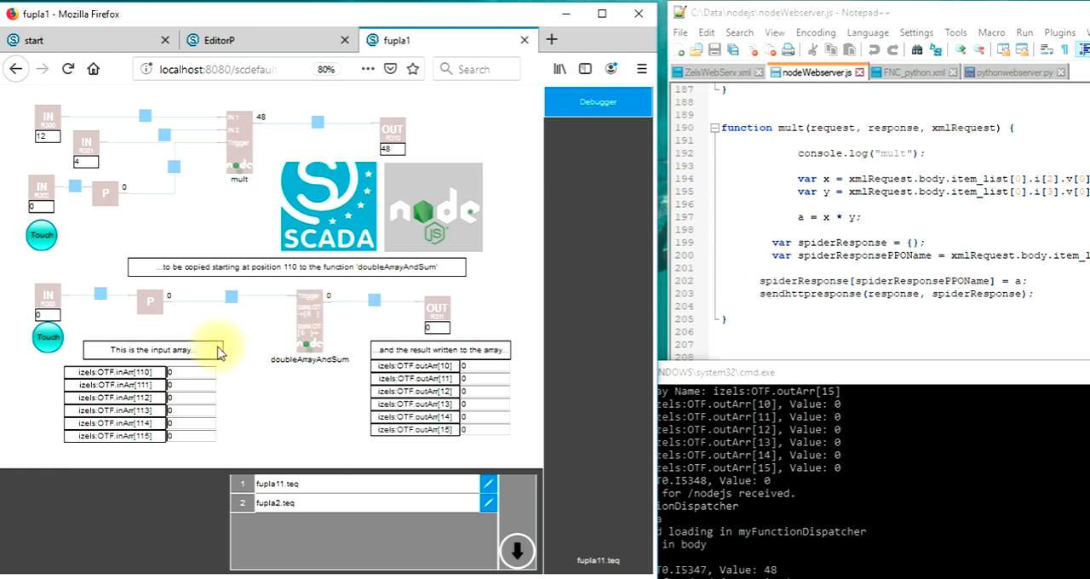
pyautogui.moveTo(285, 379)
pyautogui.write('5')
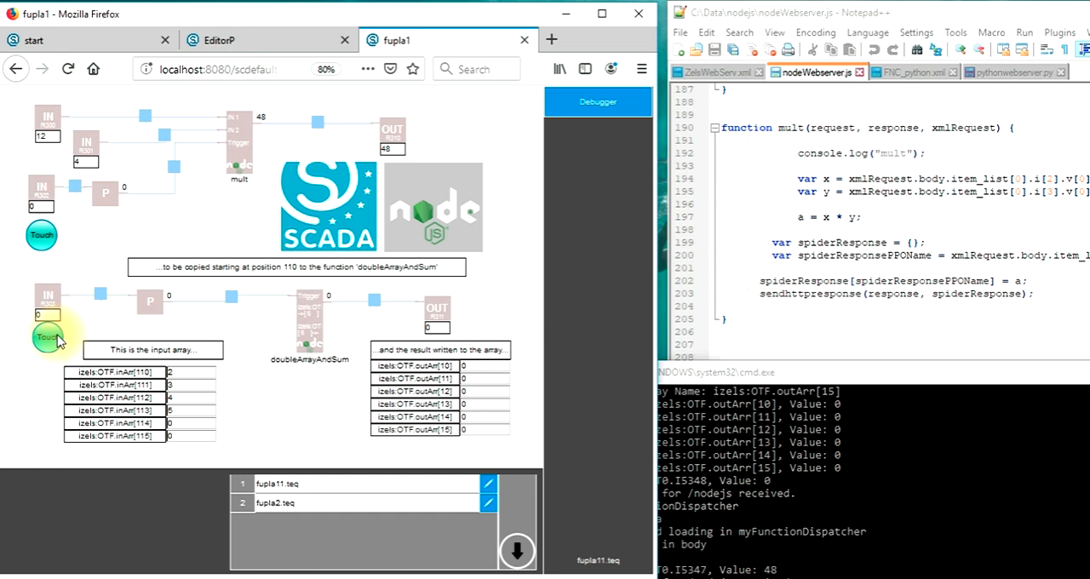
# Run doubleArrayAndSum on 2, 3, 4, 5, giving 4, 6, 8, 10 and sum 14.
pyautogui.click(47, 338)
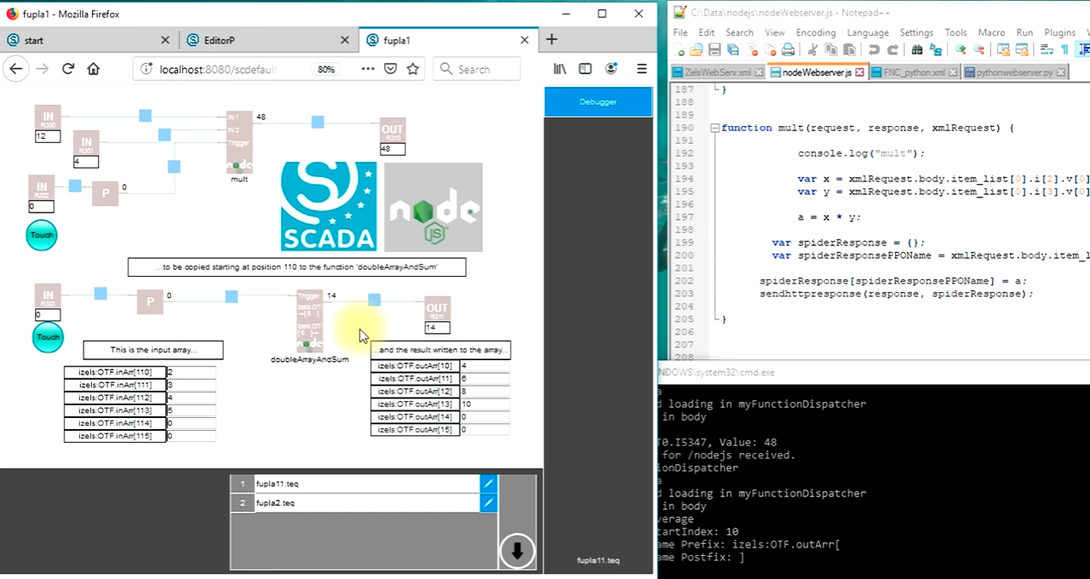
pyautogui.moveTo(332, 332)
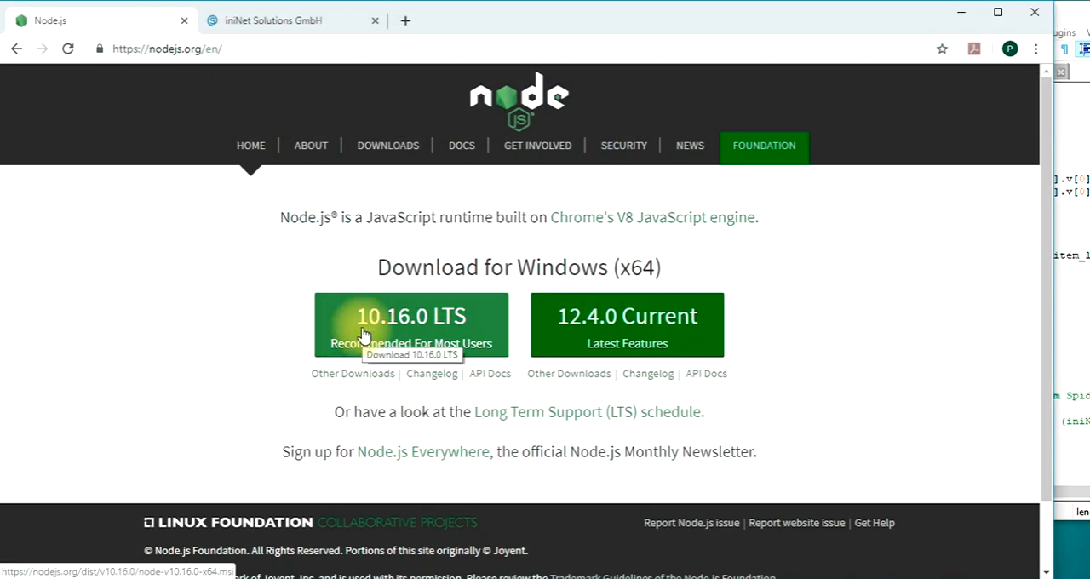
pyautogui.moveTo(121, 192)
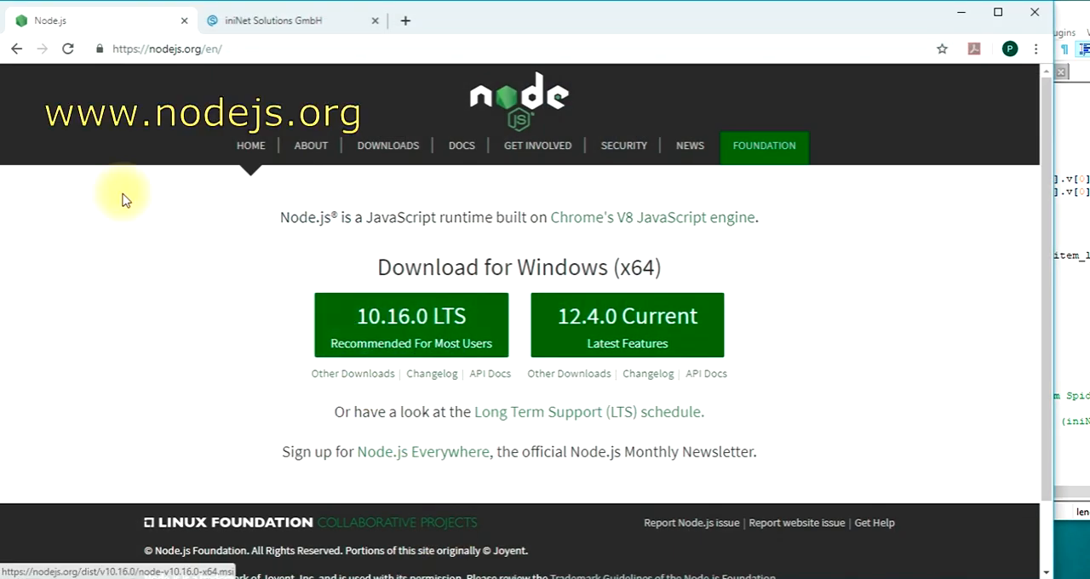
pyautogui.moveTo(358, 253)
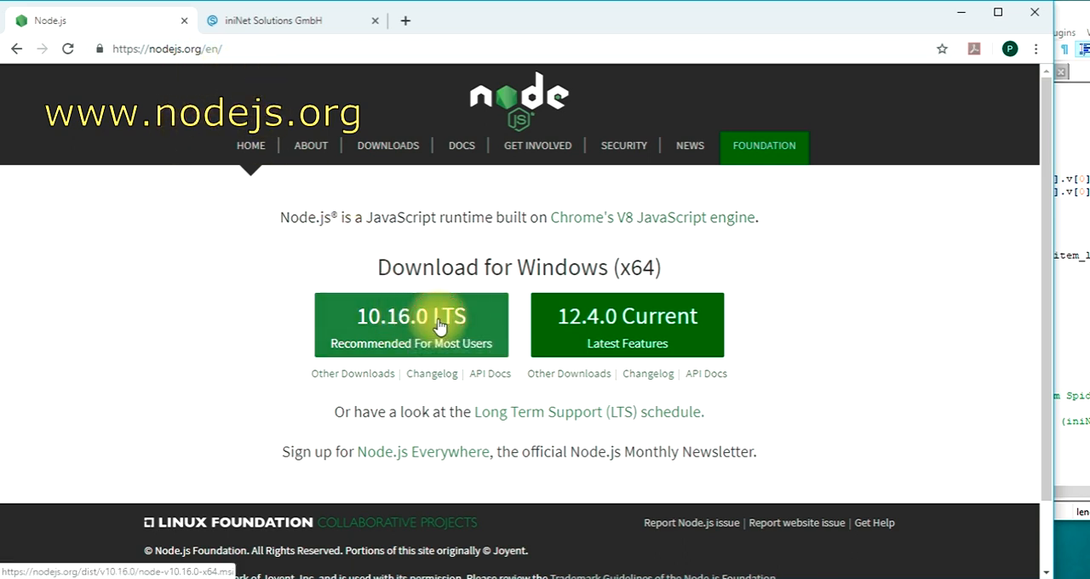
# Download the Node.js 10.16.0 LTS installer and return to the SpiderControl website tab.
pyautogui.click(411, 325)
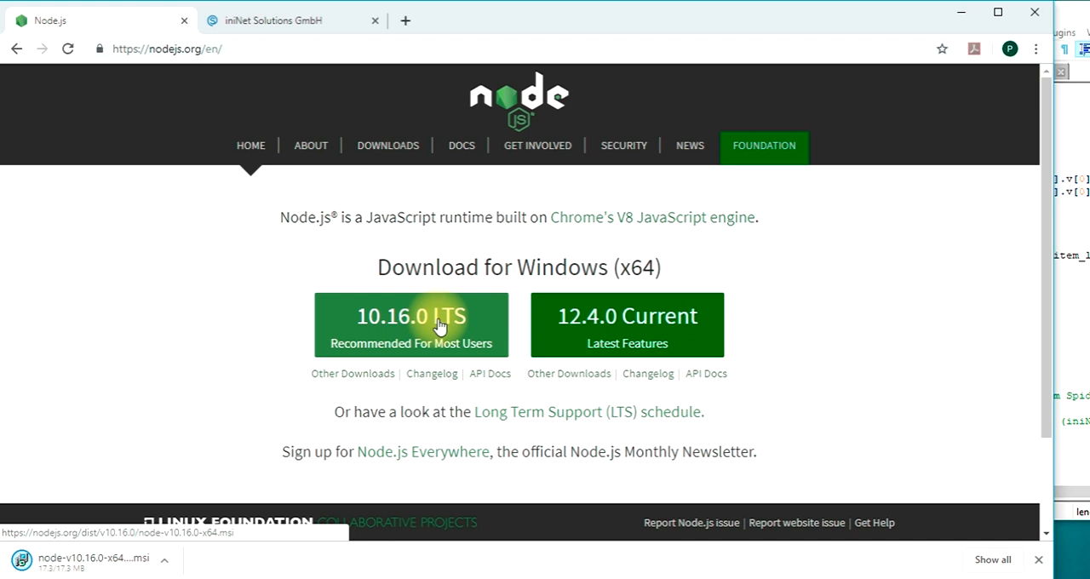
pyautogui.moveTo(407, 258)
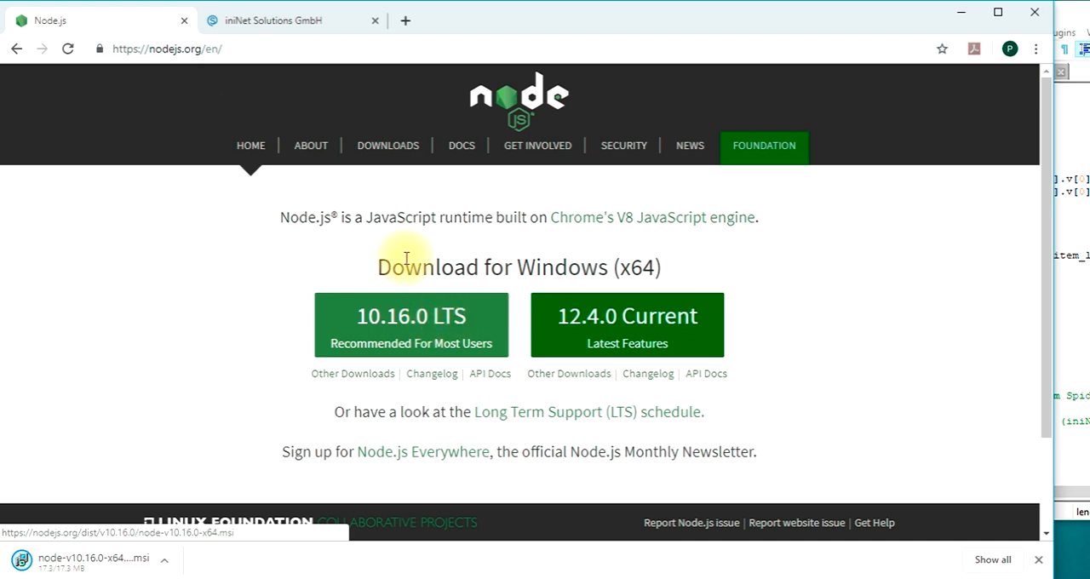
pyautogui.click(273, 19)
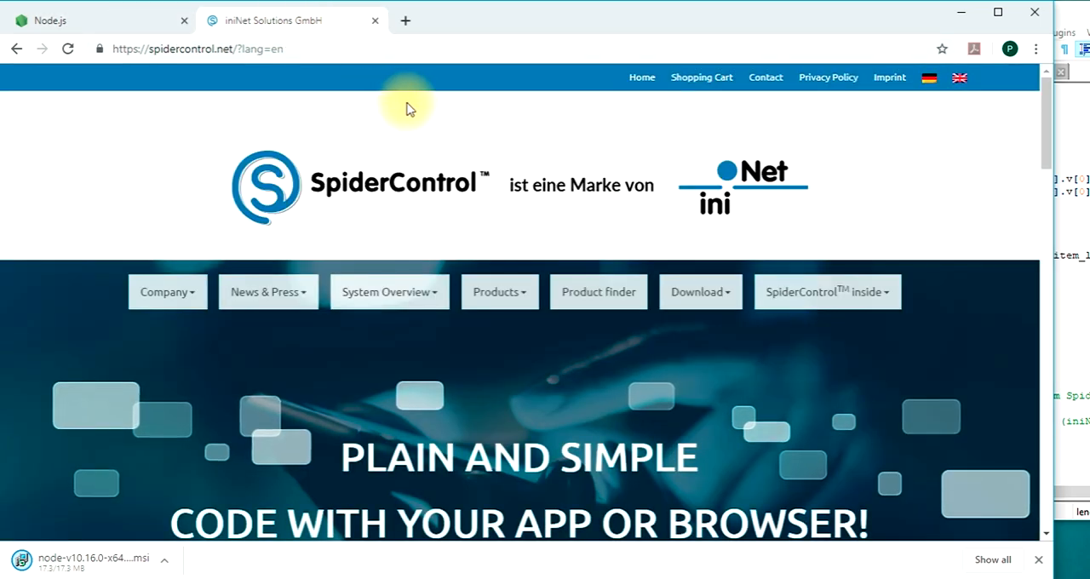
# Navigate to the SCADA-Server section of the Download Area, dismissing the video overlay.
pyautogui.click(699, 291)
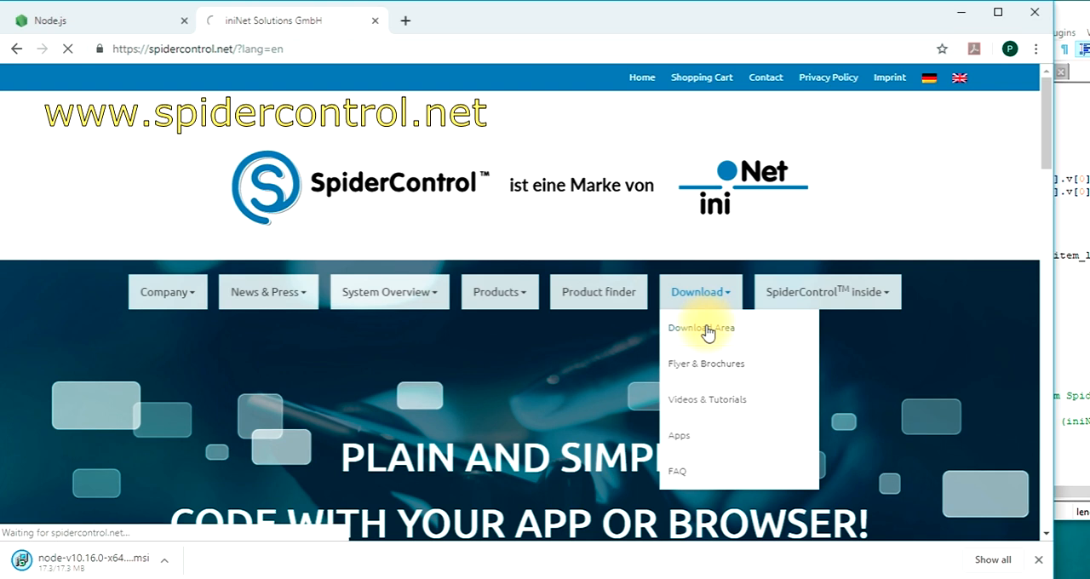
pyautogui.click(702, 327)
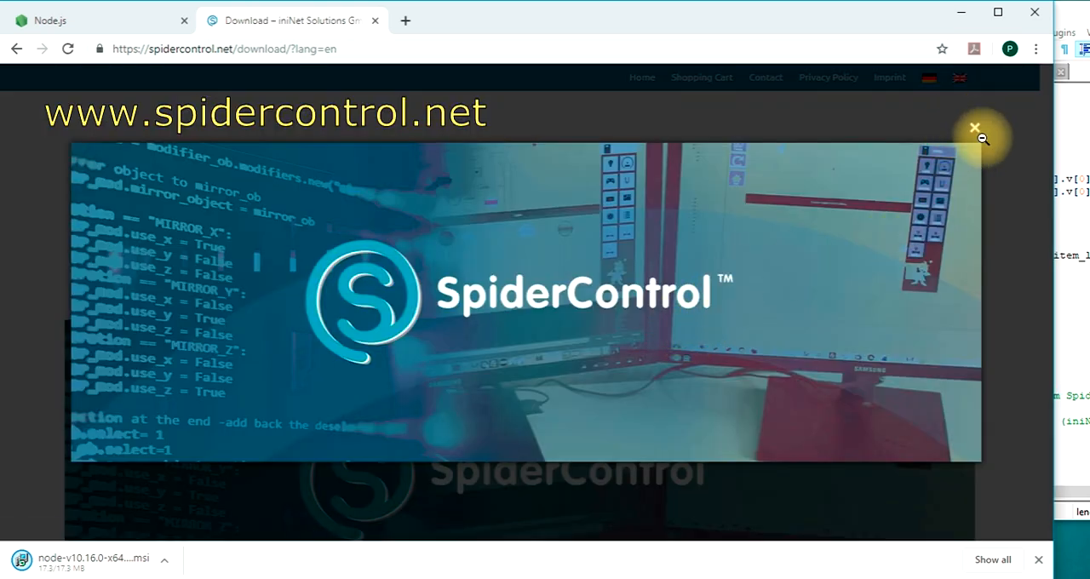
pyautogui.click(975, 128)
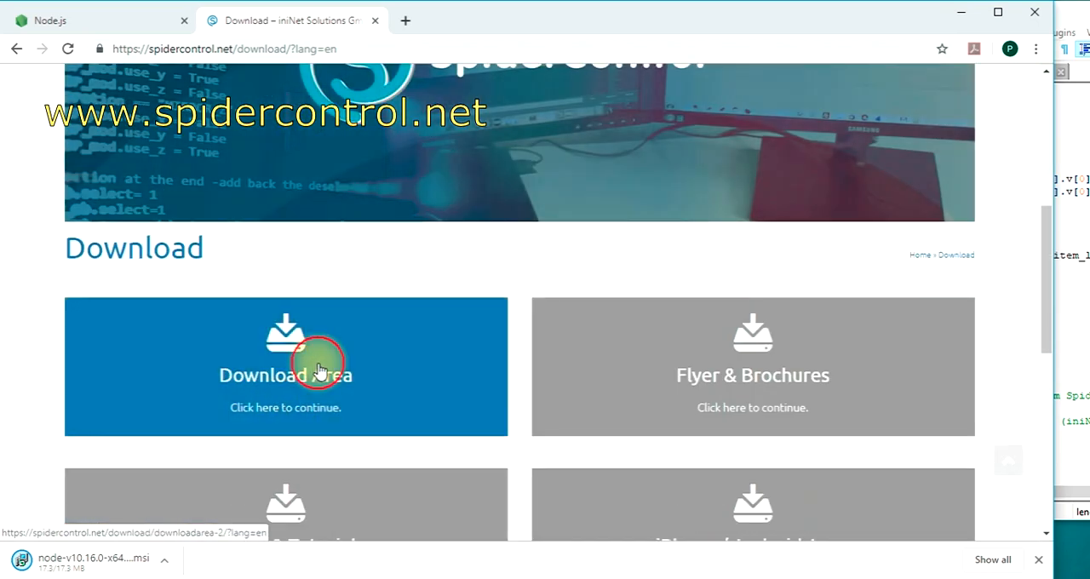
pyautogui.click(285, 375)
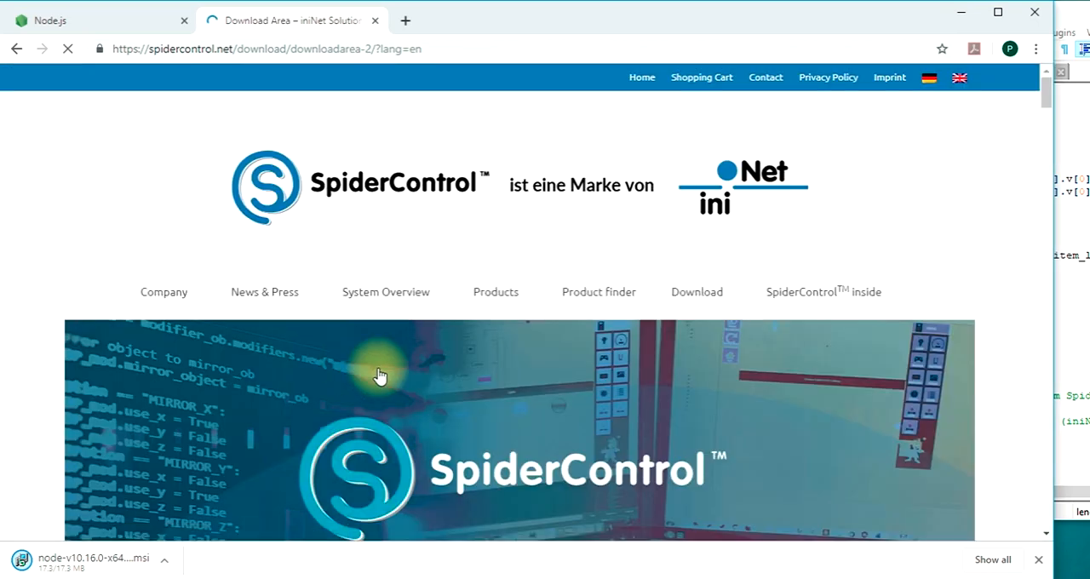
pyautogui.scroll(-3)
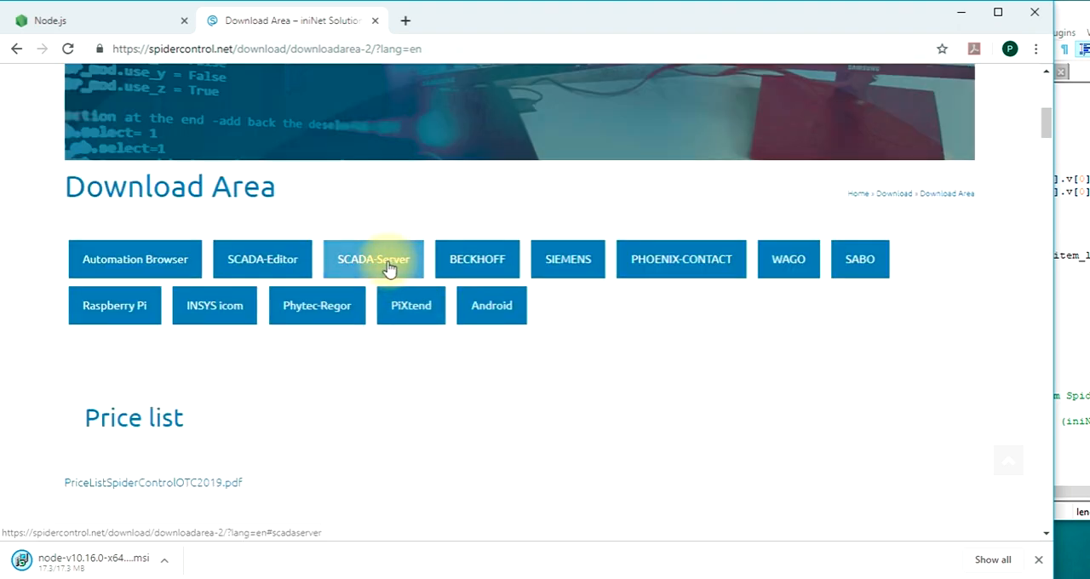
pyautogui.click(373, 259)
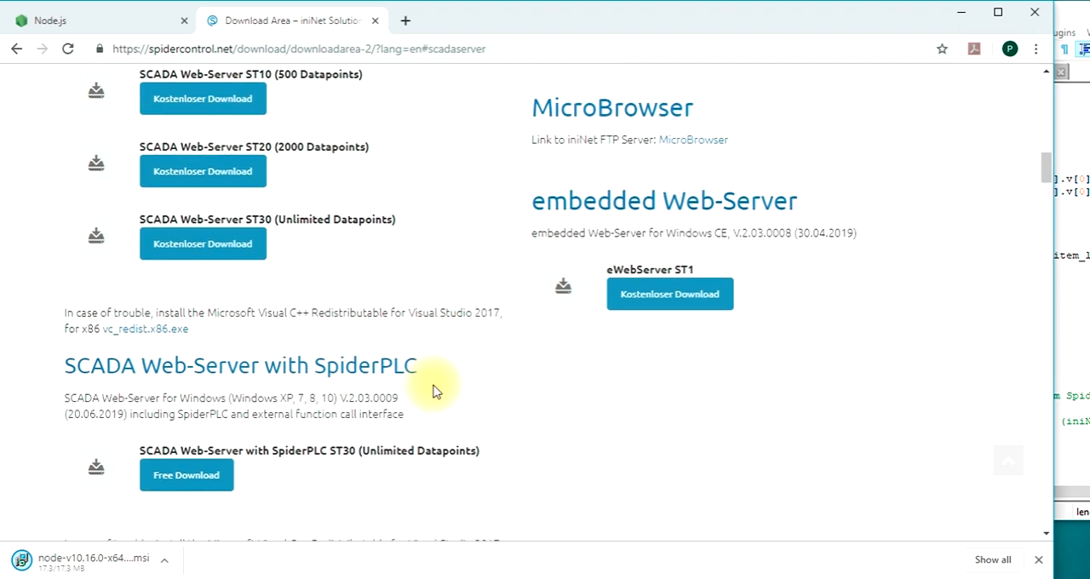
# Add the free SCADA Web-Server with SpiderPLC ST30 to the cart and check out at 0.00€.
pyautogui.scroll(-3)
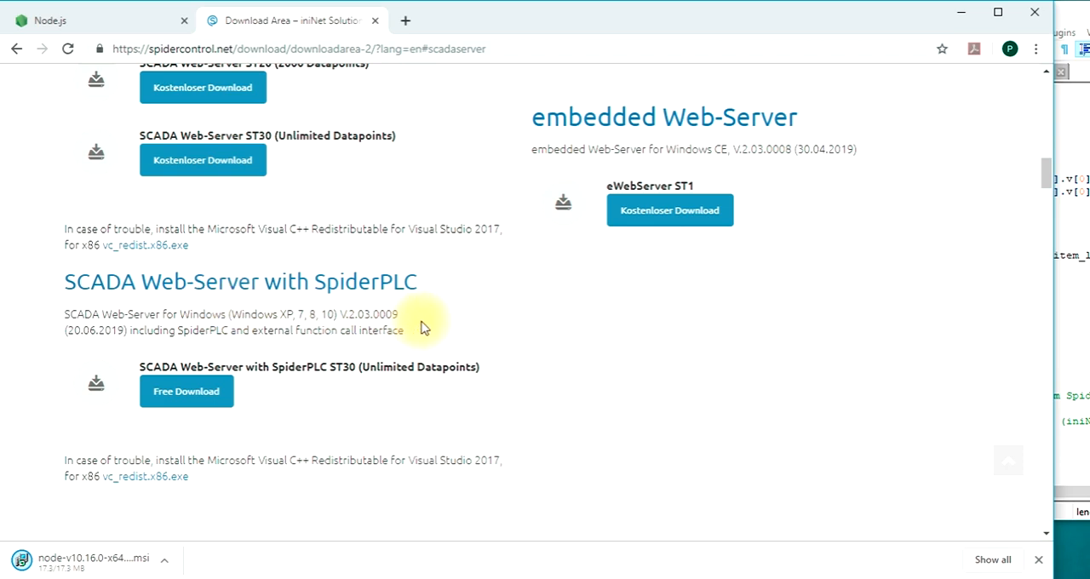
pyautogui.moveTo(496, 317)
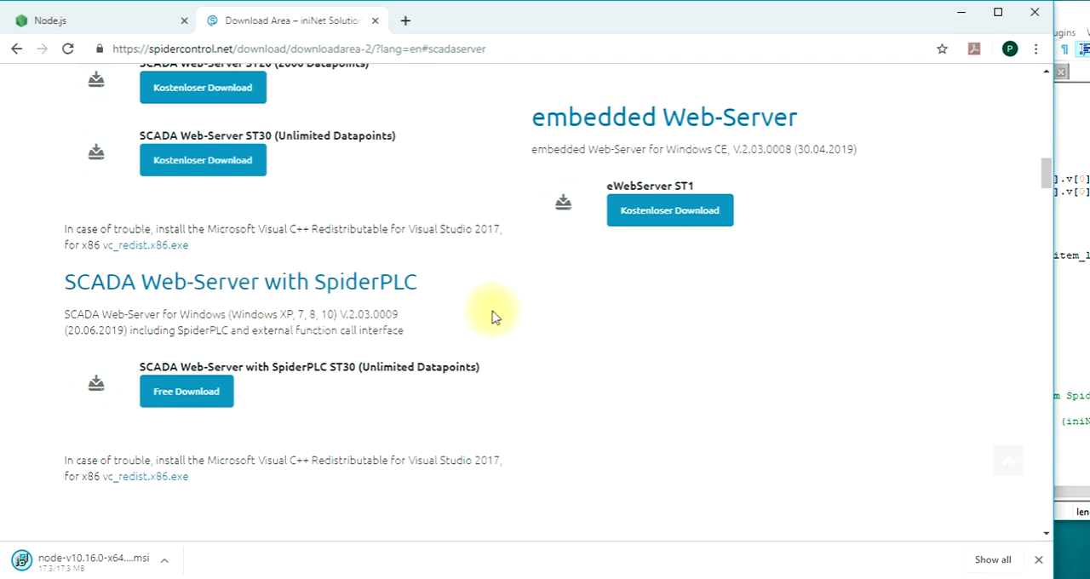
pyautogui.click(185, 391)
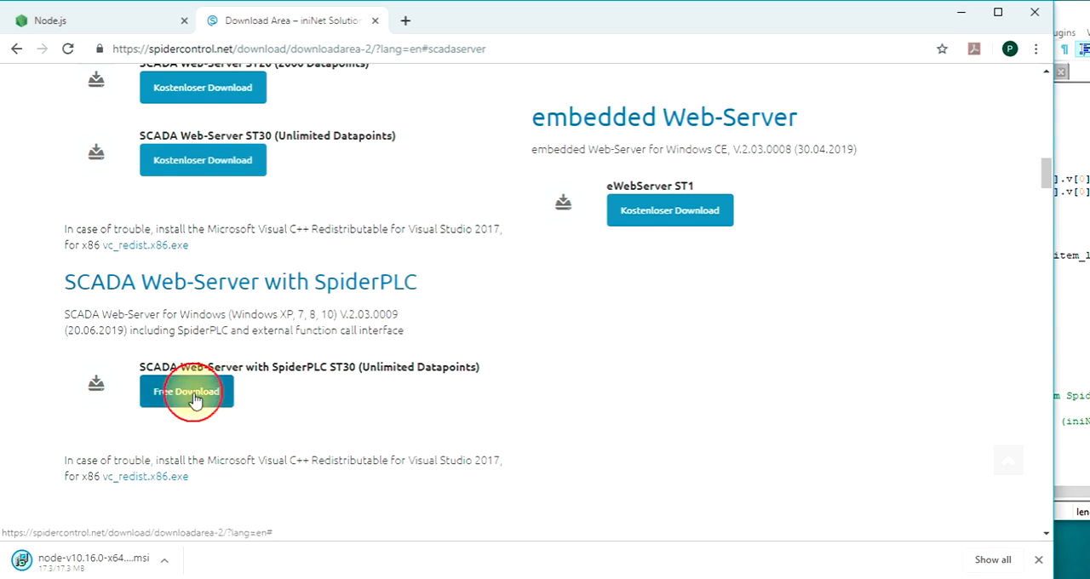
pyautogui.click(185, 391)
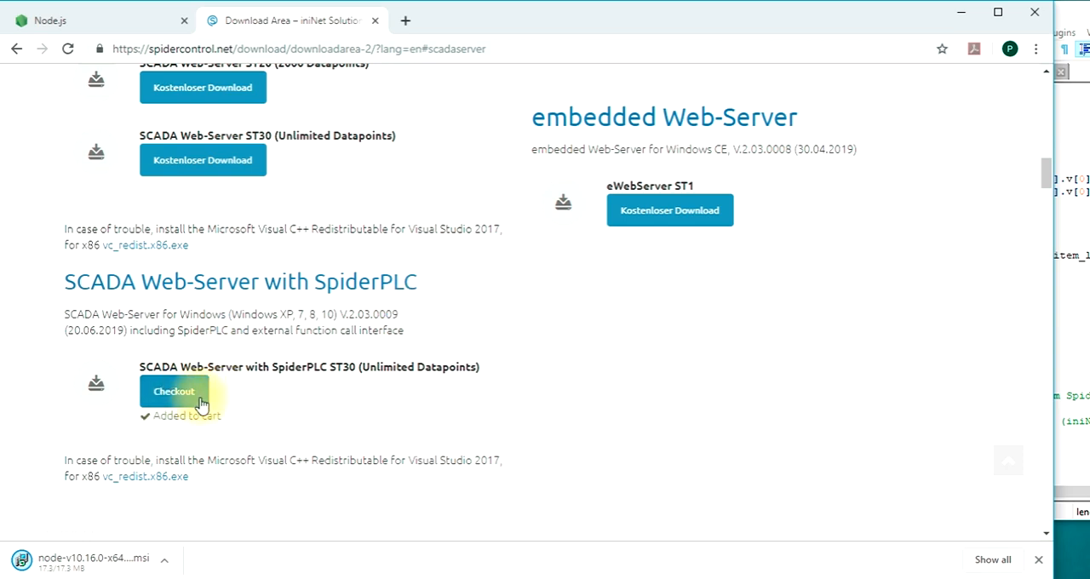
pyautogui.click(173, 392)
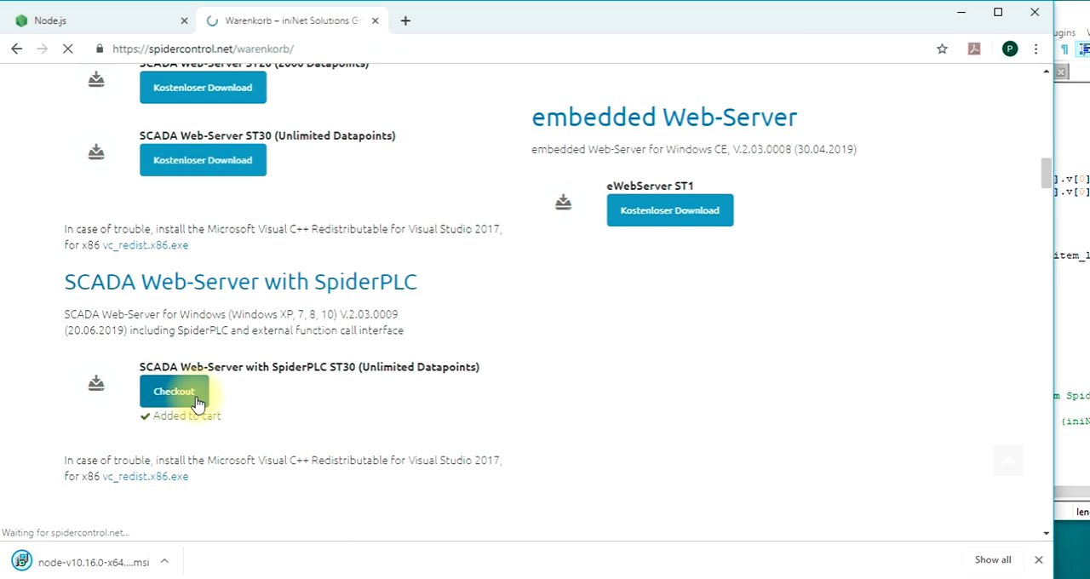
pyautogui.click(173, 391)
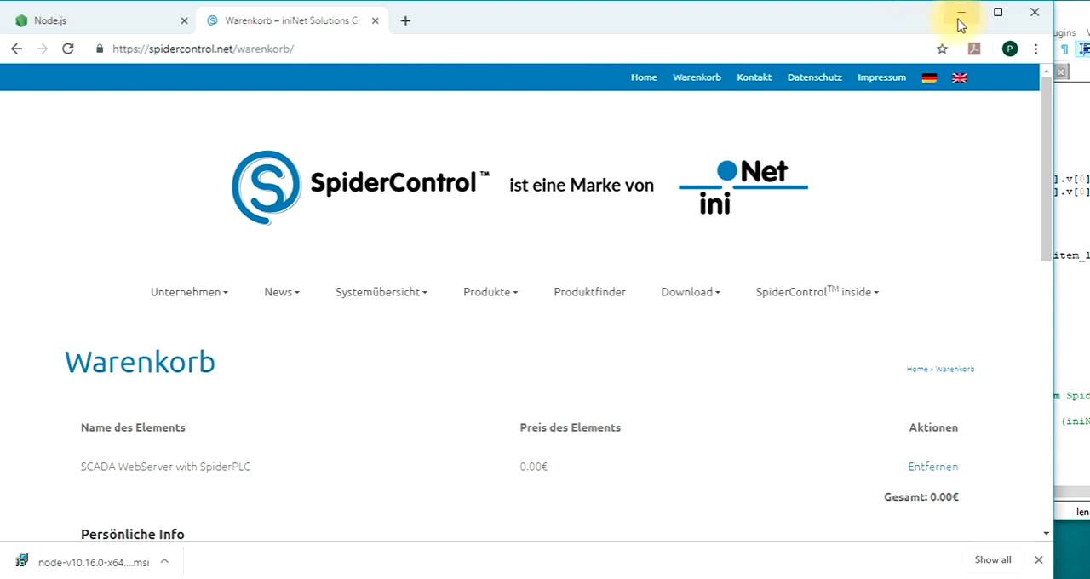
pyautogui.moveTo(961, 16)
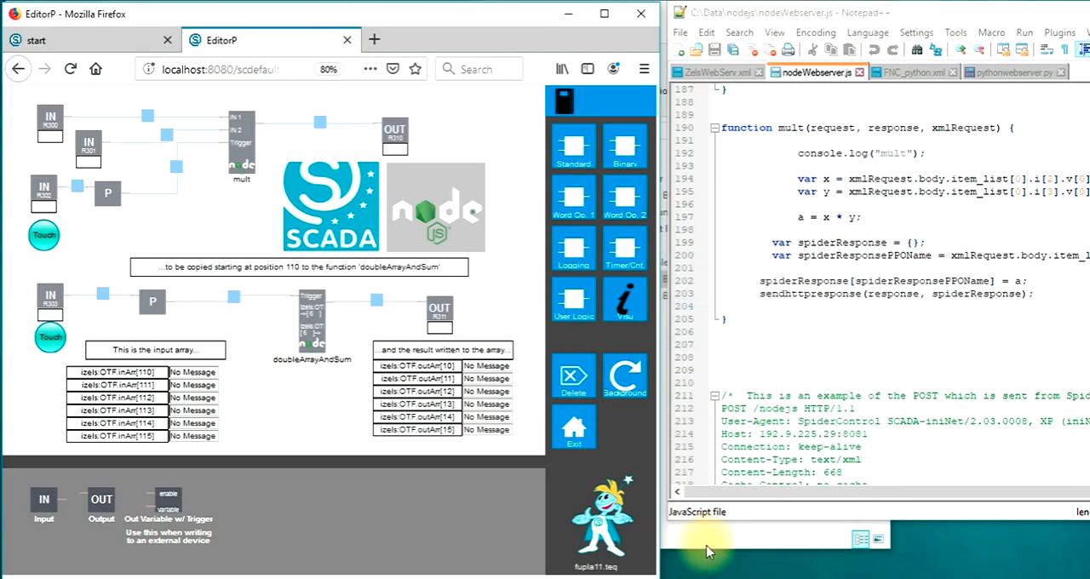
pyautogui.moveTo(380, 509)
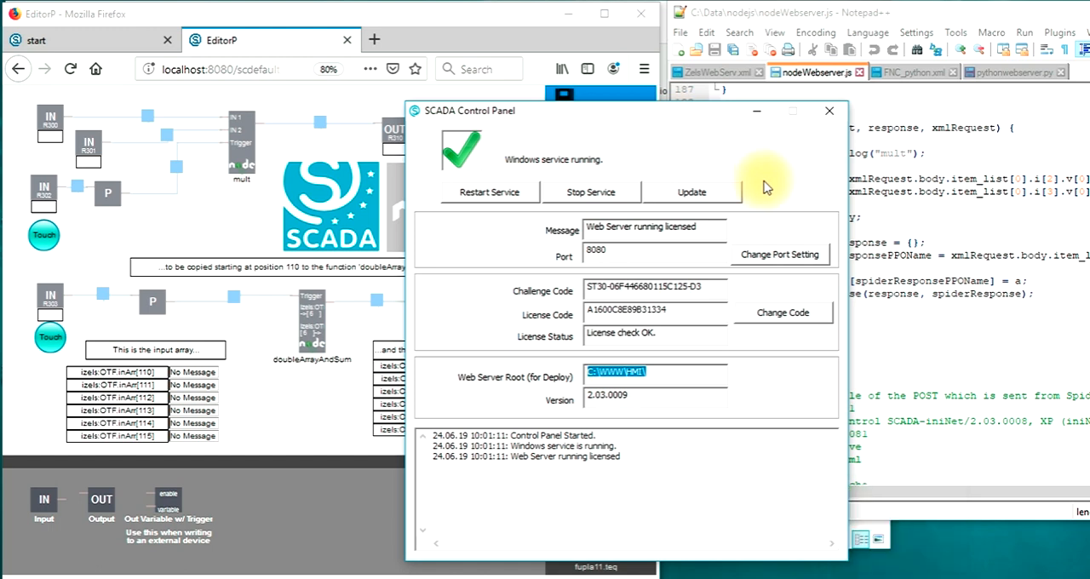
pyautogui.moveTo(843, 234)
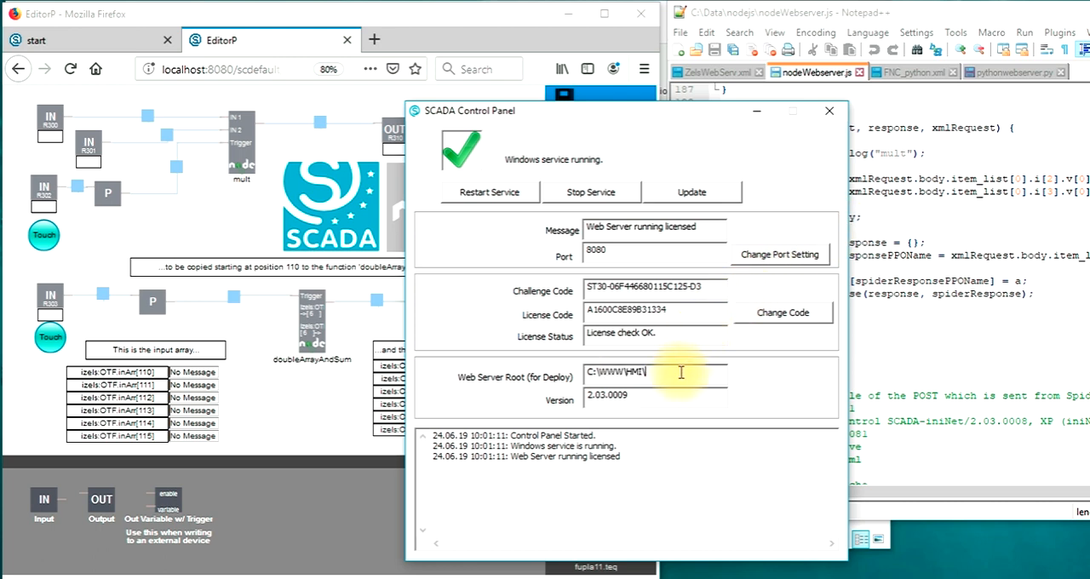
# Select the web server root path C:\WWW\HMI\ in the SCADA Control Panel.
pyautogui.doubleClick(613, 372)
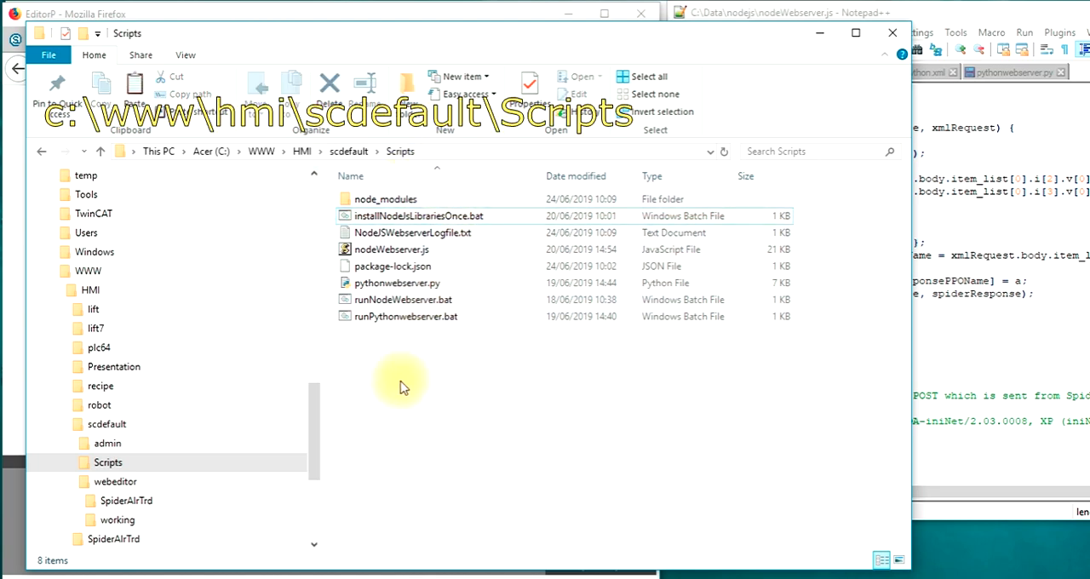
pyautogui.moveTo(409, 383)
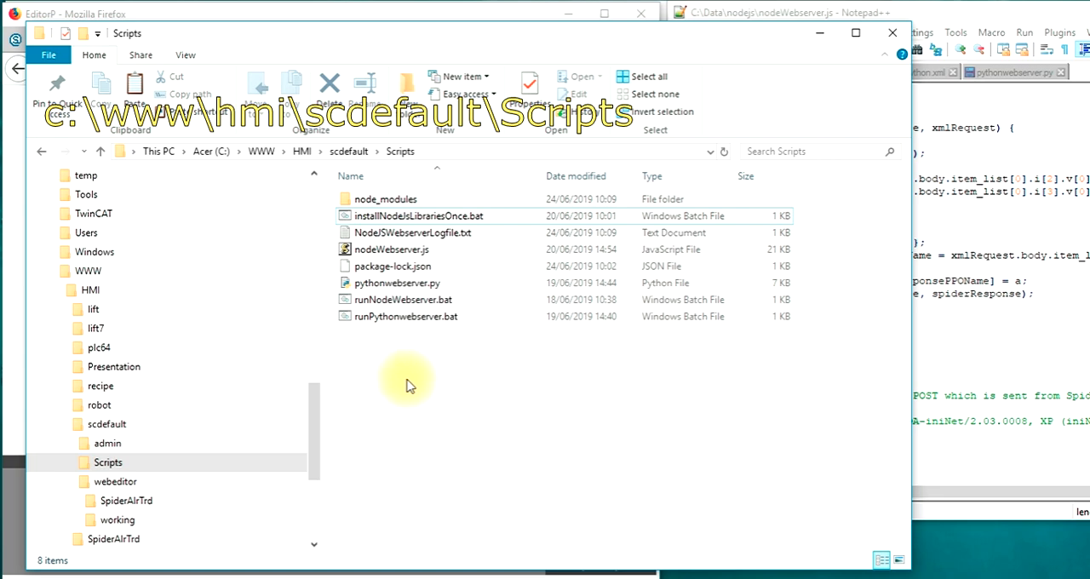
# Run installNodeJsLibrariesOnce.bat, then runNodeWebserver.bat to start the Node server on port 8081.
pyautogui.click(417, 215)
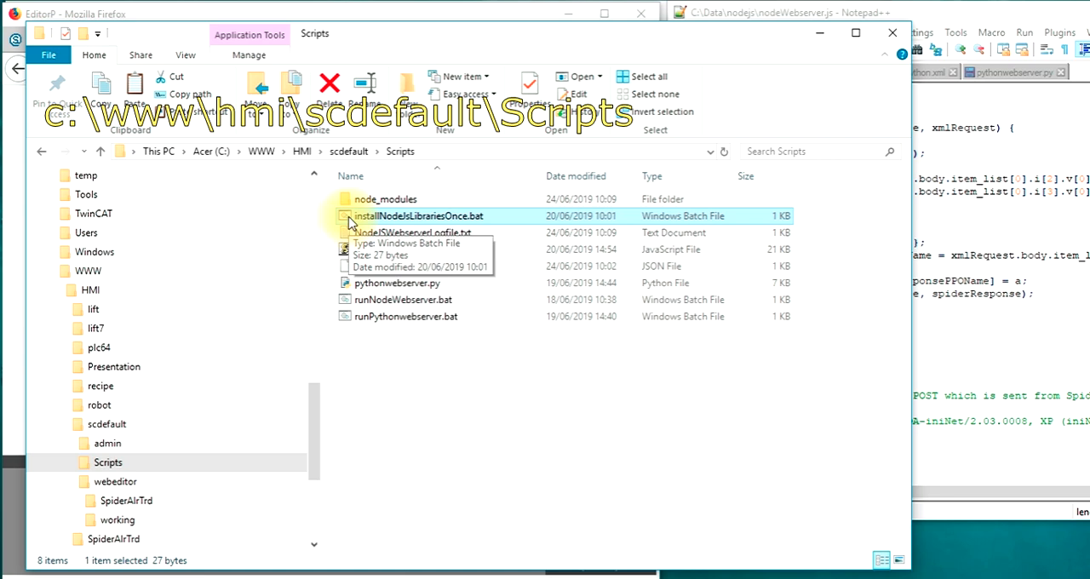
pyautogui.doubleClick(397, 216)
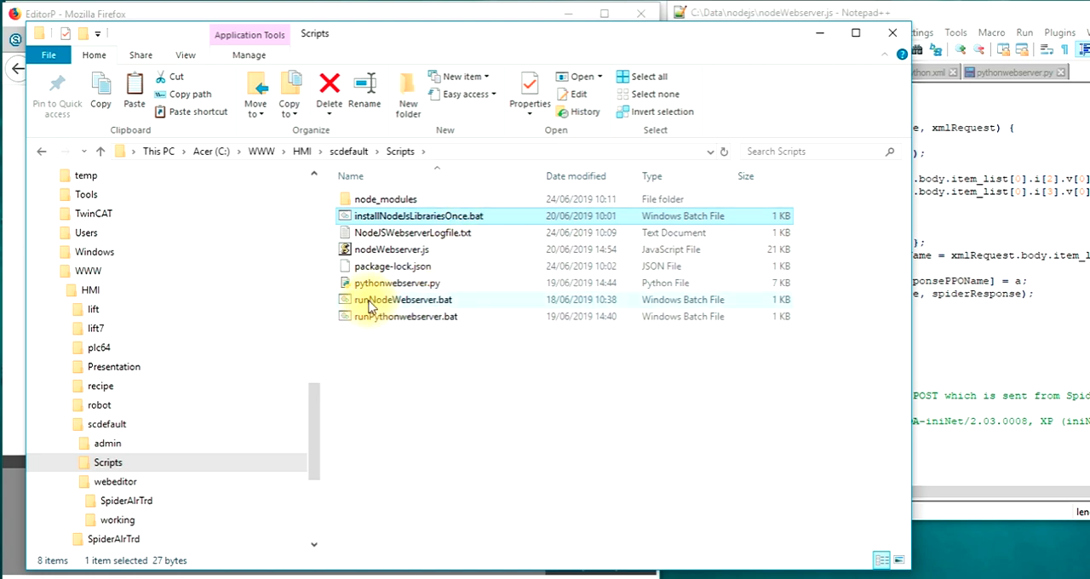
pyautogui.click(403, 299)
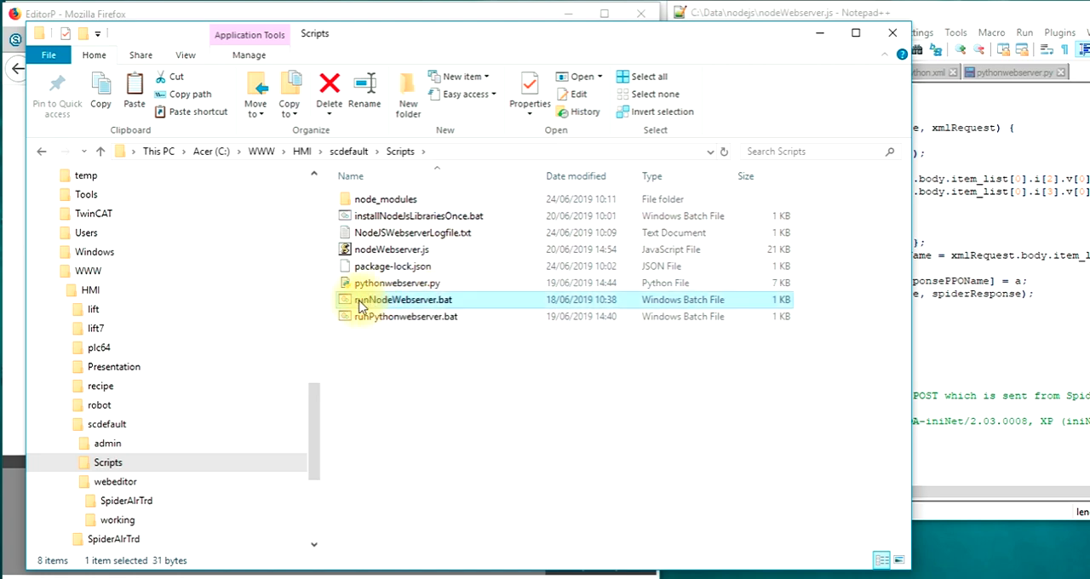
pyautogui.doubleClick(402, 299)
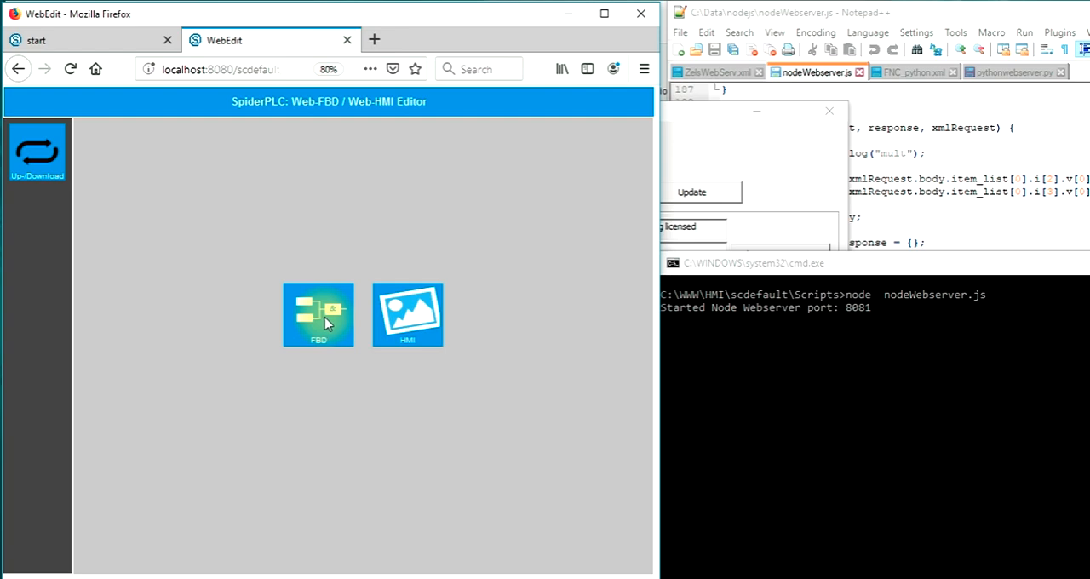
# Create view fupla3.teq in project fupla1 and open it for editing.
pyautogui.click(318, 313)
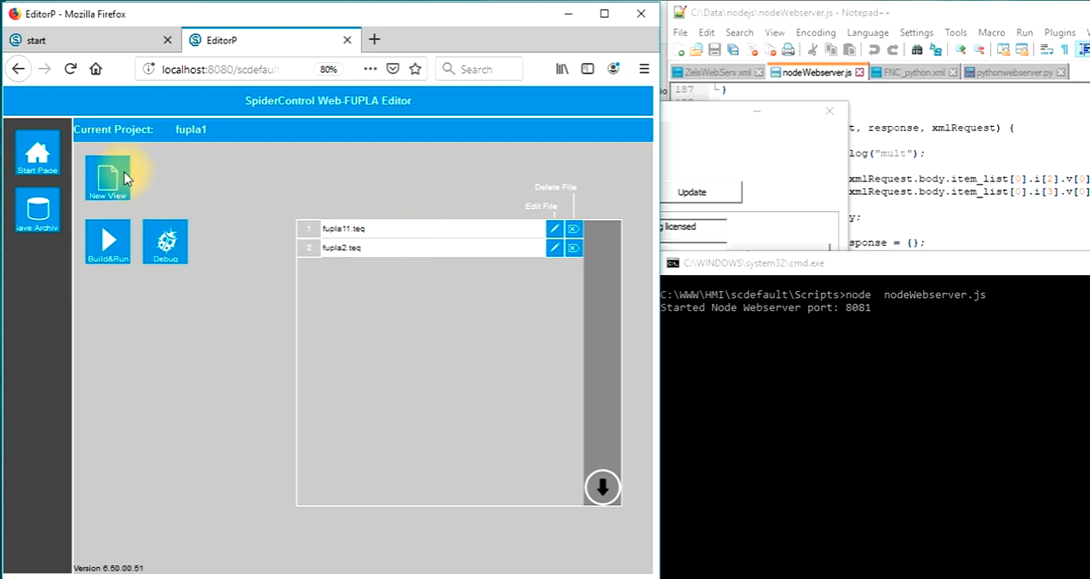
pyautogui.click(108, 179)
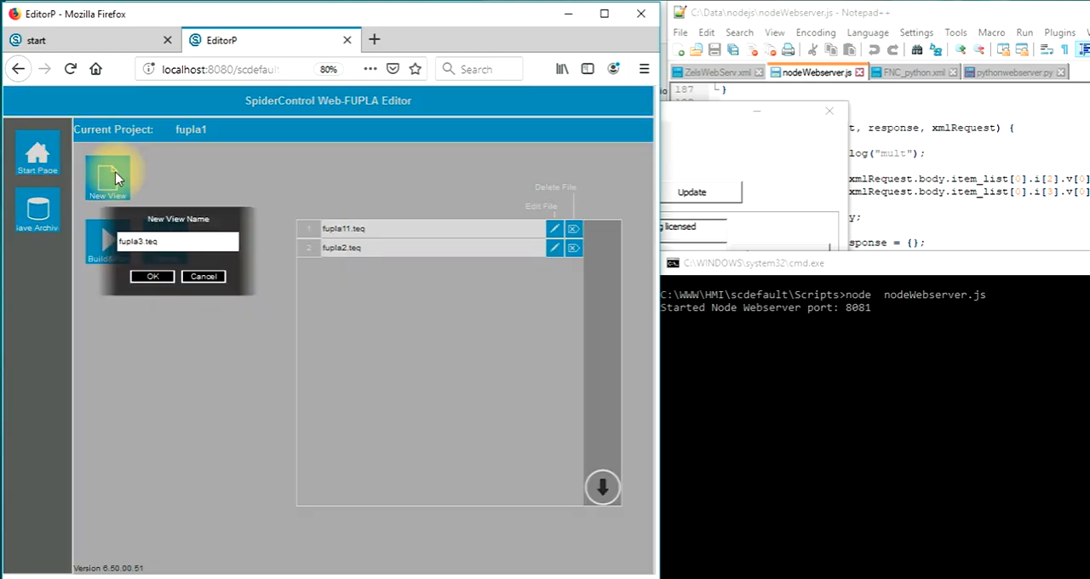
pyautogui.click(153, 276)
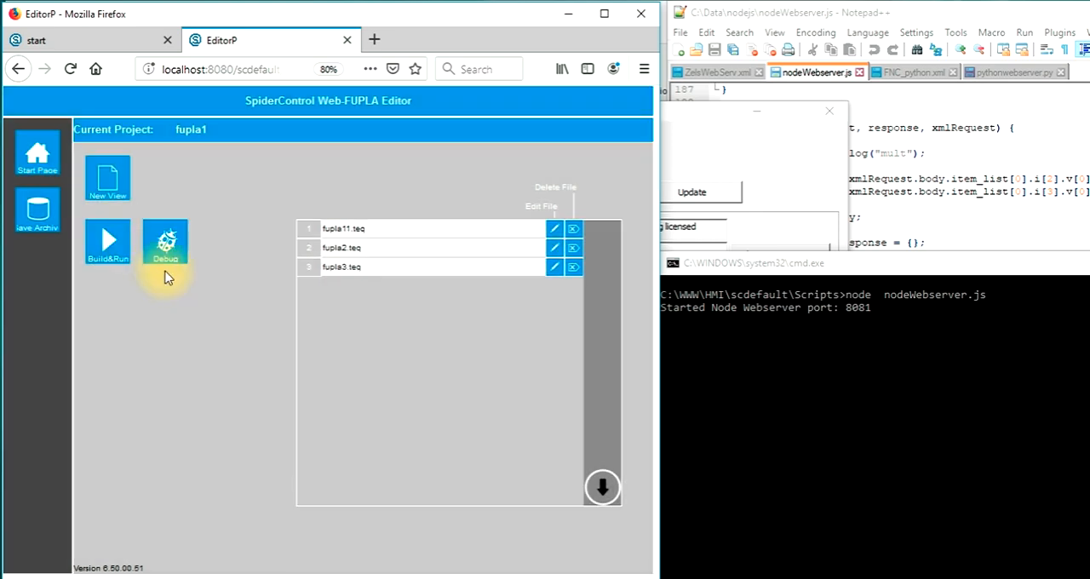
pyautogui.click(554, 266)
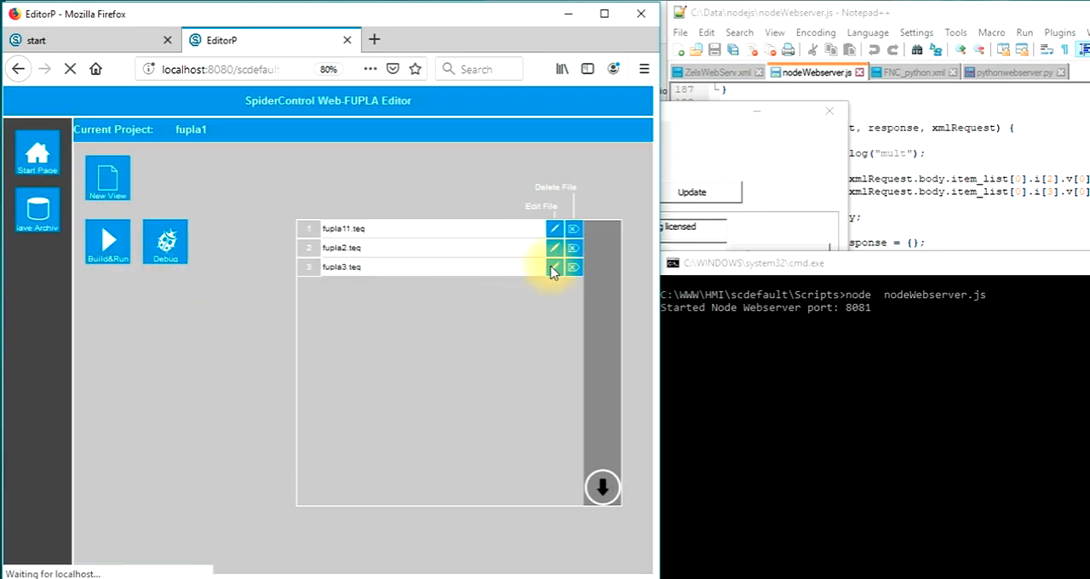
pyautogui.click(555, 267)
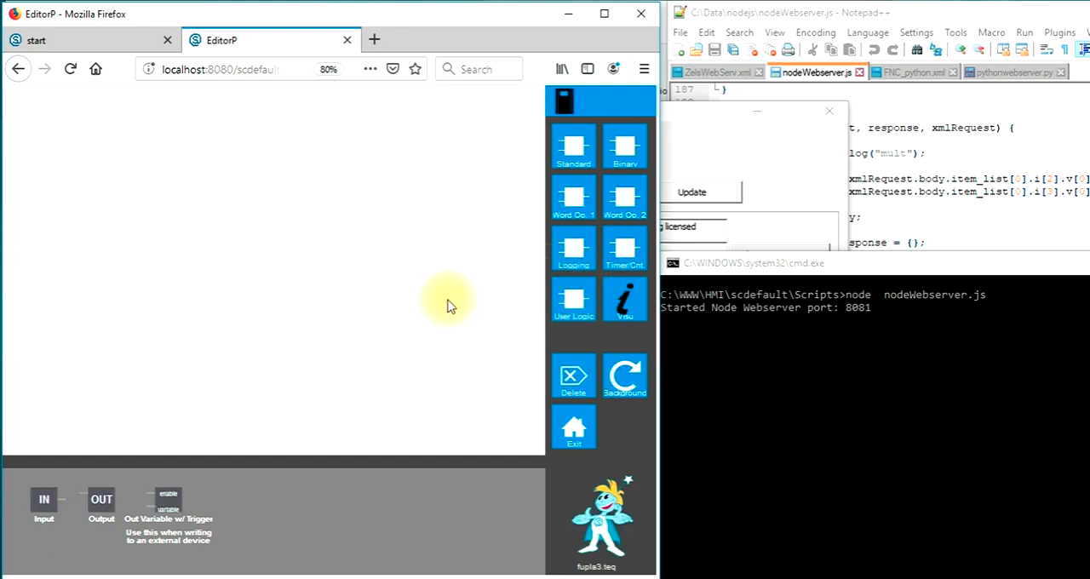
pyautogui.moveTo(59, 532)
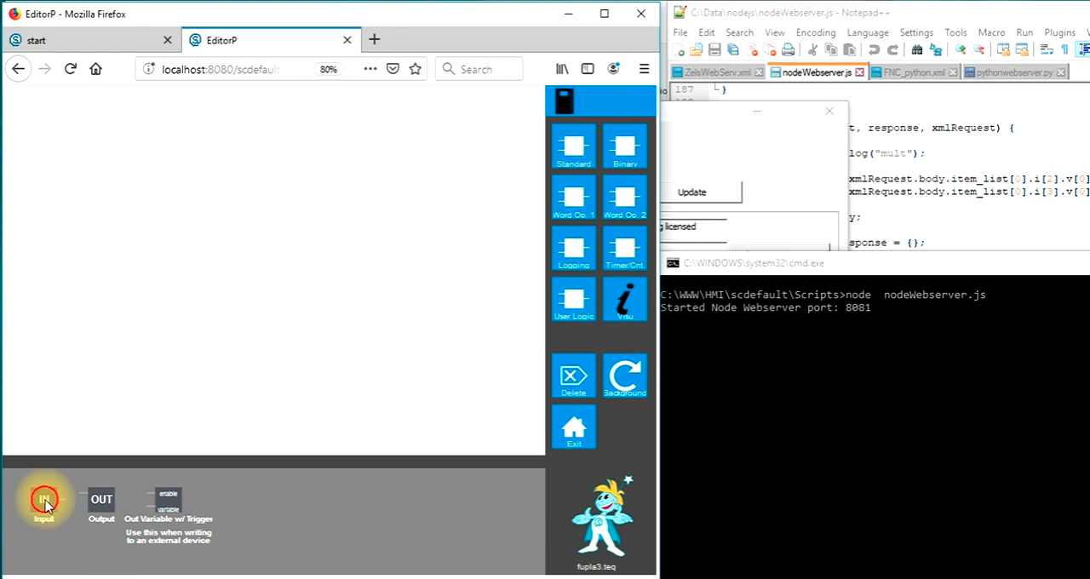
# Place an input block on the canvas and start wiring the third input.
pyautogui.moveTo(44, 499); pyautogui.dragTo(45, 111)
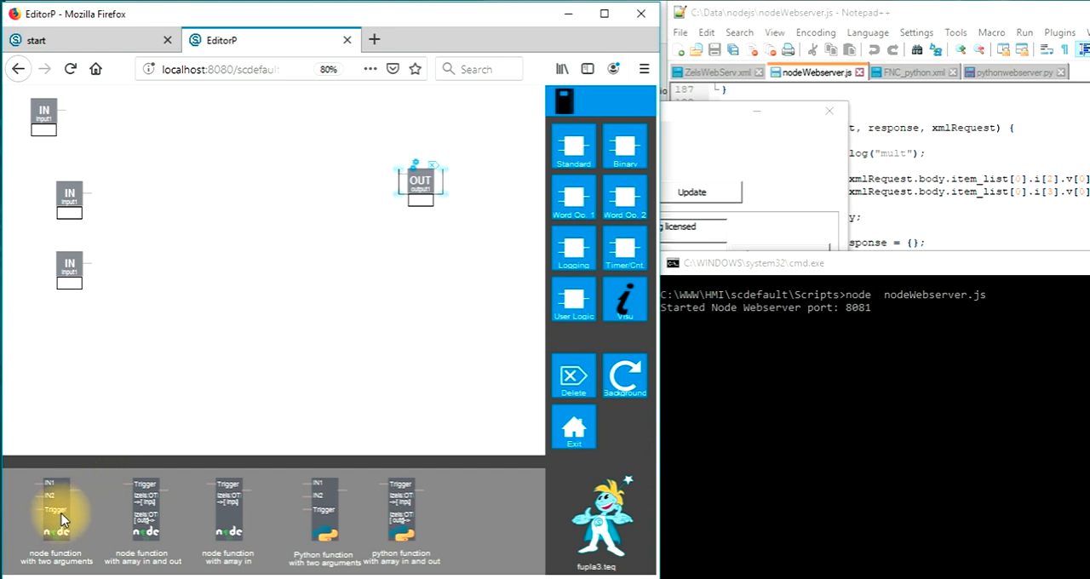
pyautogui.moveTo(64, 511)
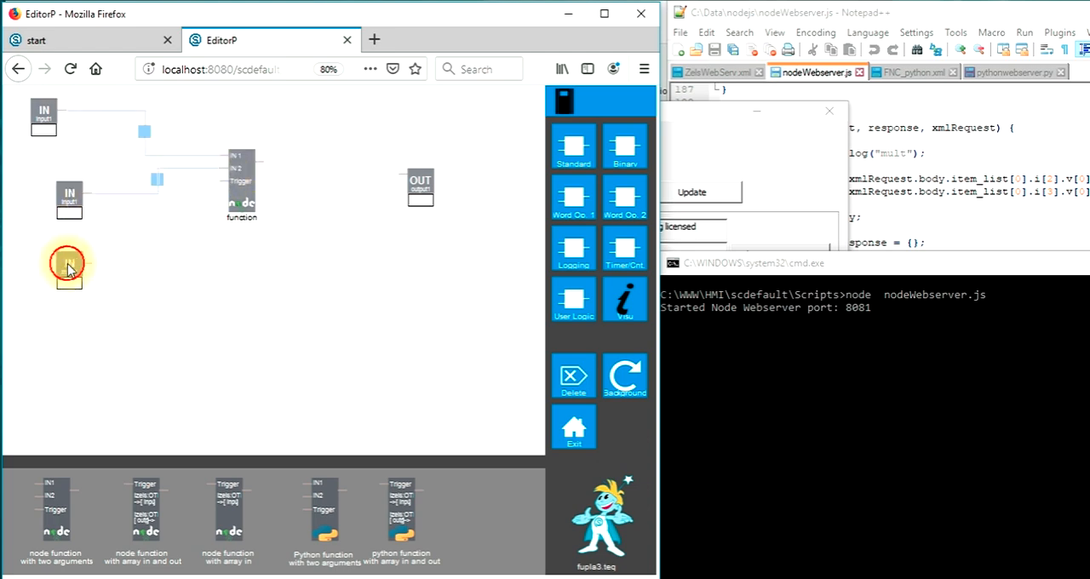
pyautogui.click(70, 264)
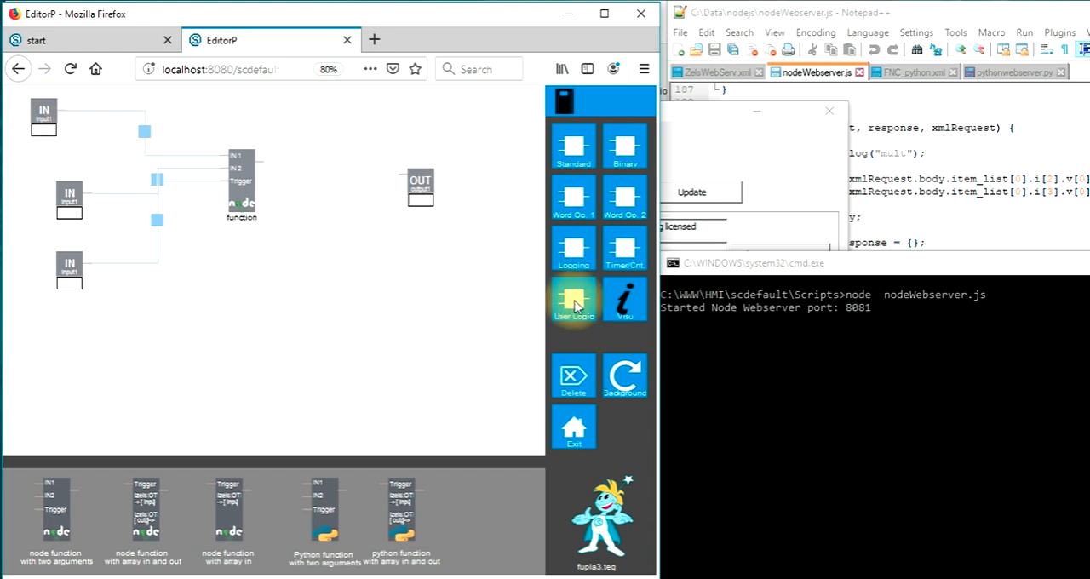
# Drag a Touch button from the buttons and lights palette below the third input.
pyautogui.click(573, 298)
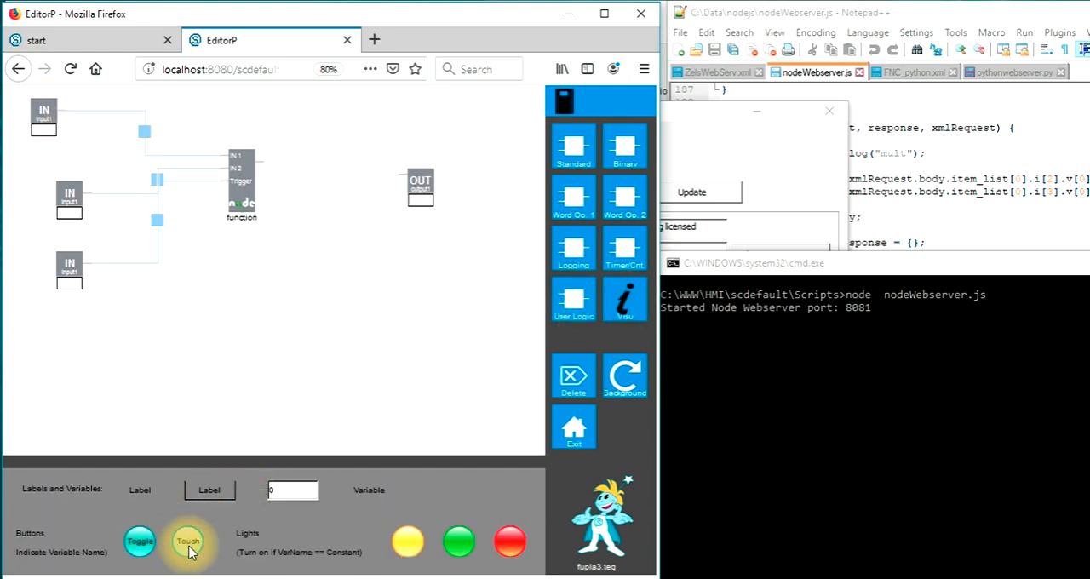
pyautogui.moveTo(187, 541); pyautogui.dragTo(26, 108)
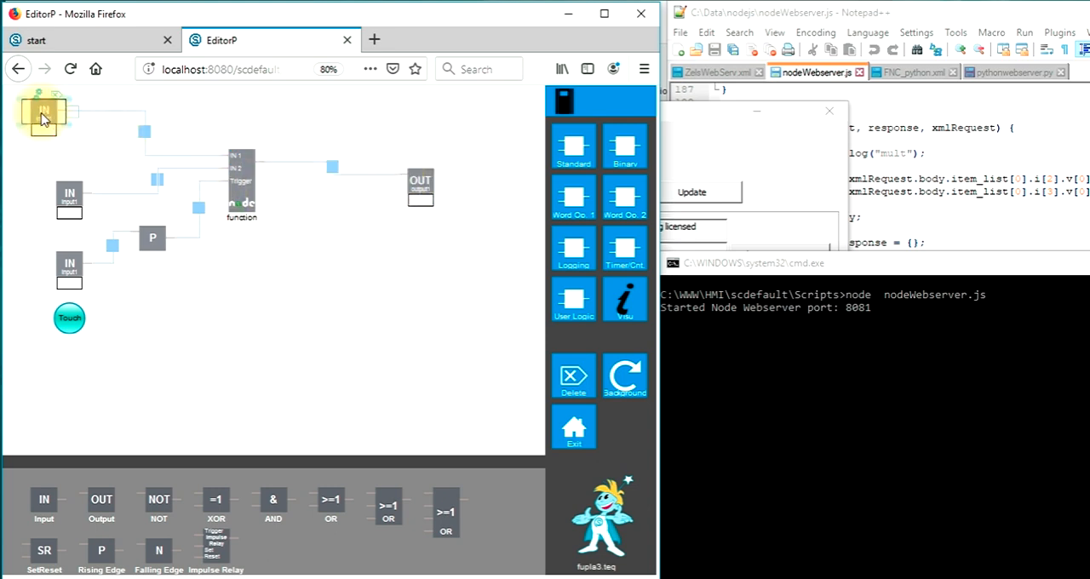
# Name the inputs R400, R401, R402 and the output R410, and set the function constant to mult.
pyautogui.doubleClick(43, 115)
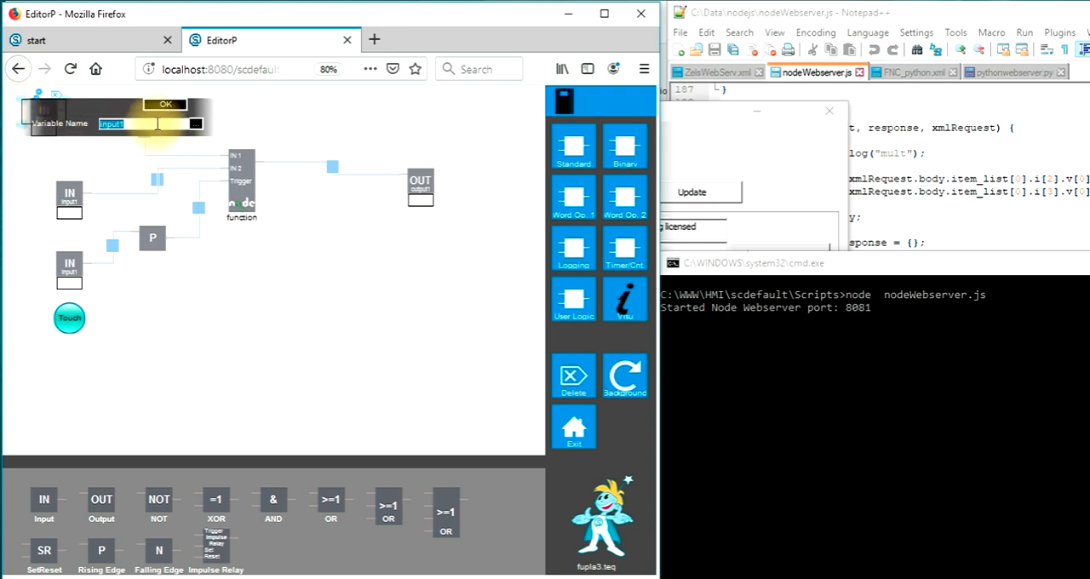
pyautogui.write('R4')
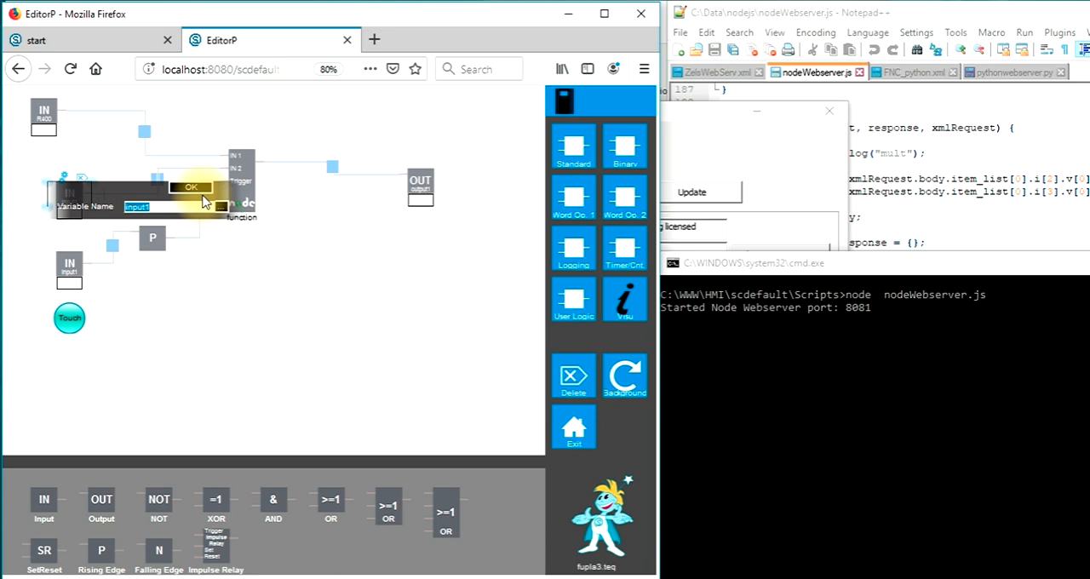
pyautogui.write('R401')
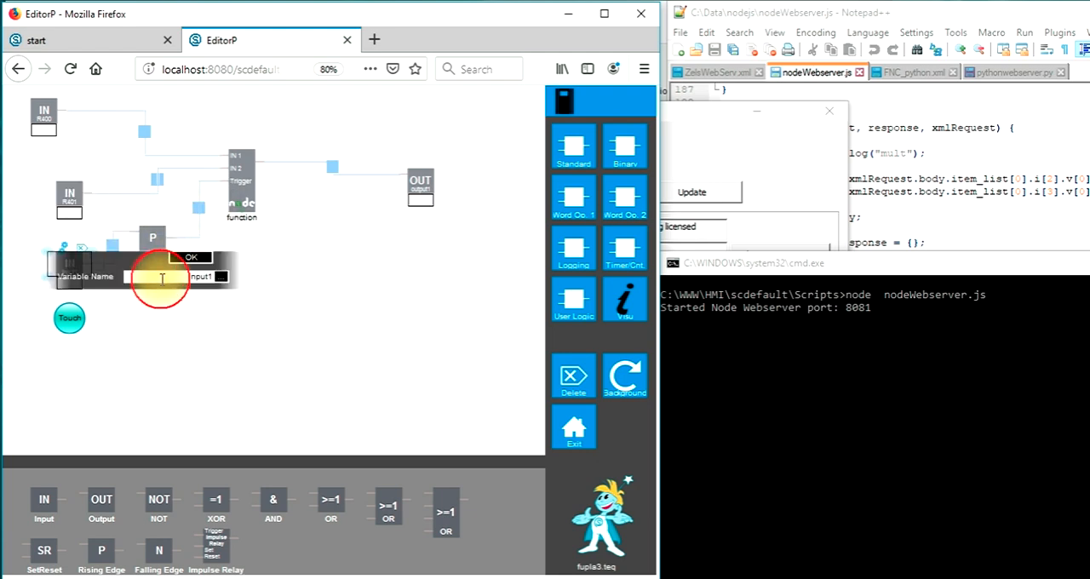
pyautogui.write('R40')
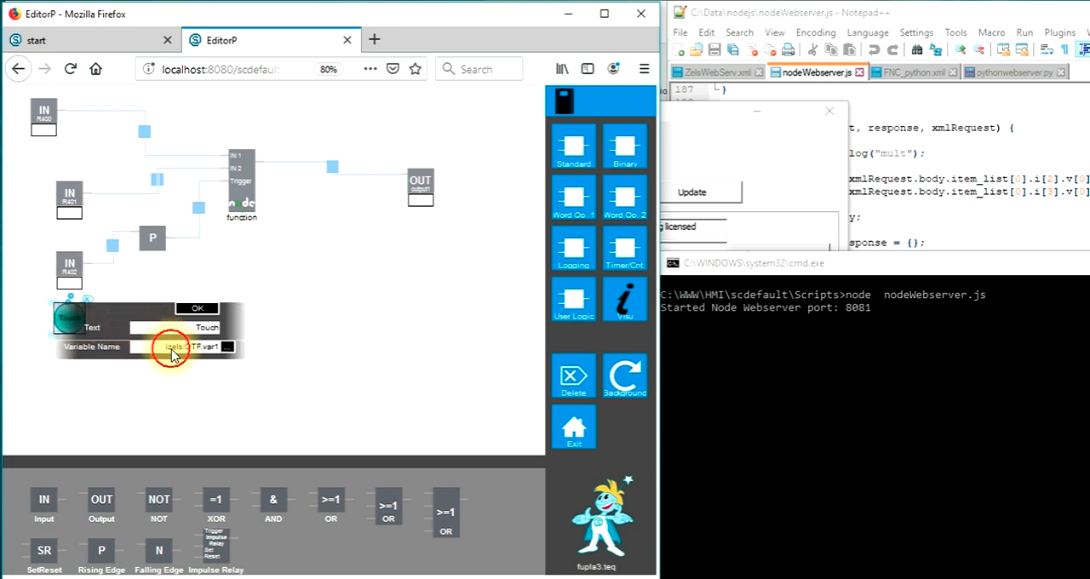
pyautogui.write('R4')
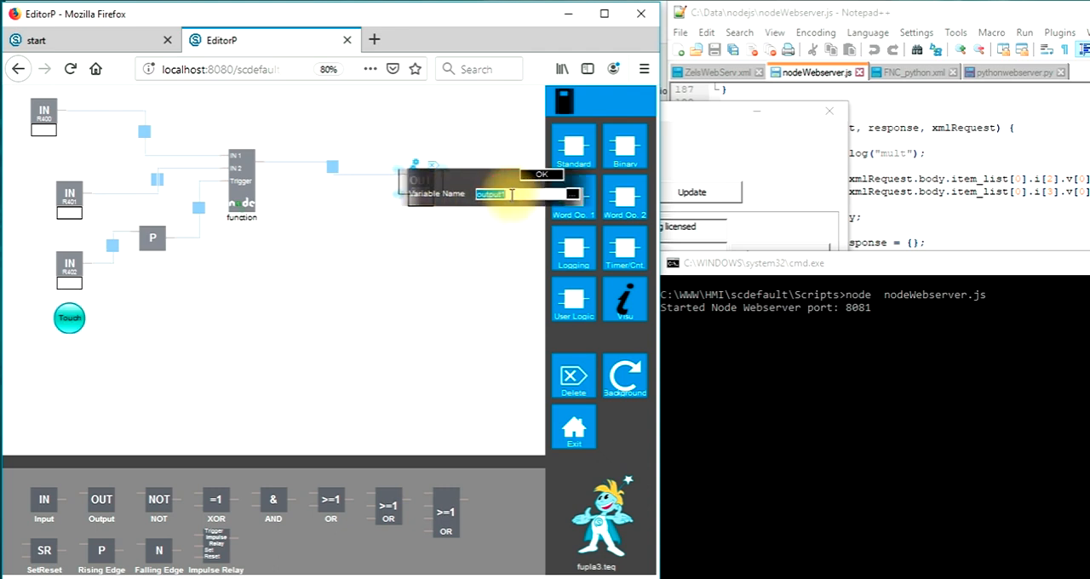
pyautogui.write('R4')
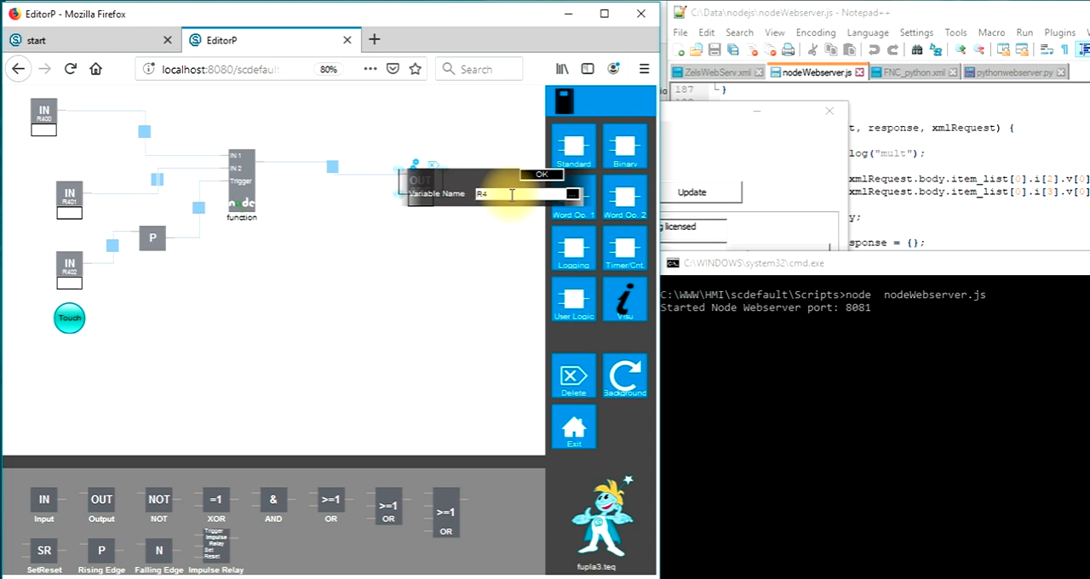
pyautogui.write('410')
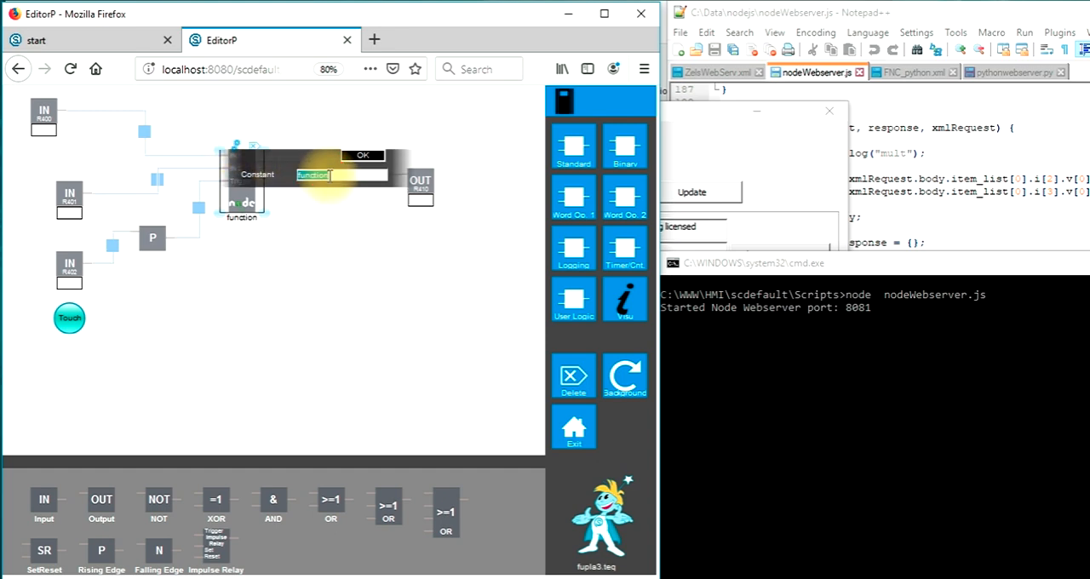
pyautogui.write('mult')
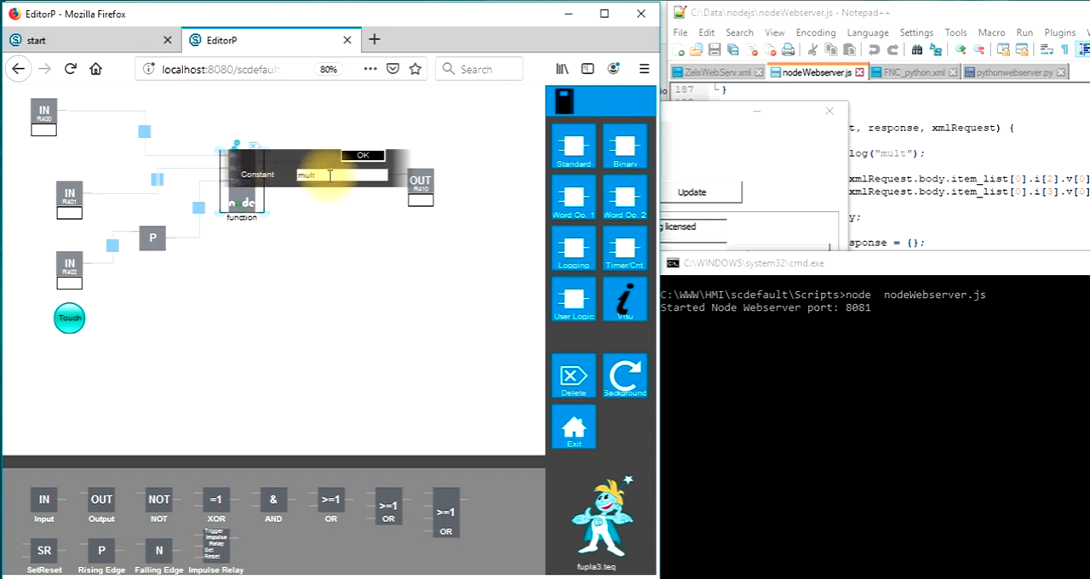
pyautogui.click(362, 155)
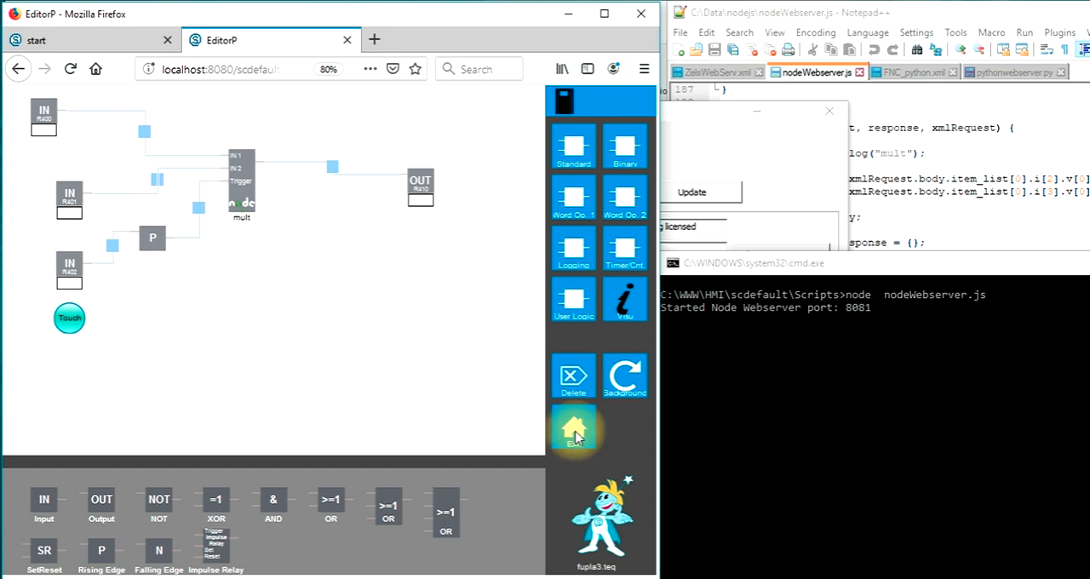
# Build and run fupla3, run mult on inputs 2 and 5, and confirm output 10 in the Node console.
pyautogui.click(574, 430)
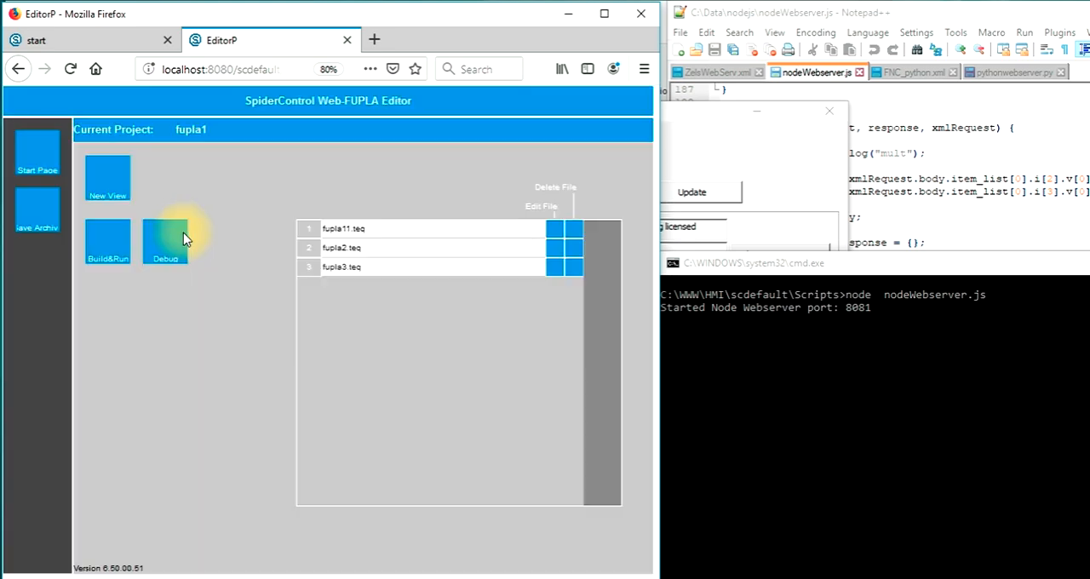
pyautogui.click(107, 242)
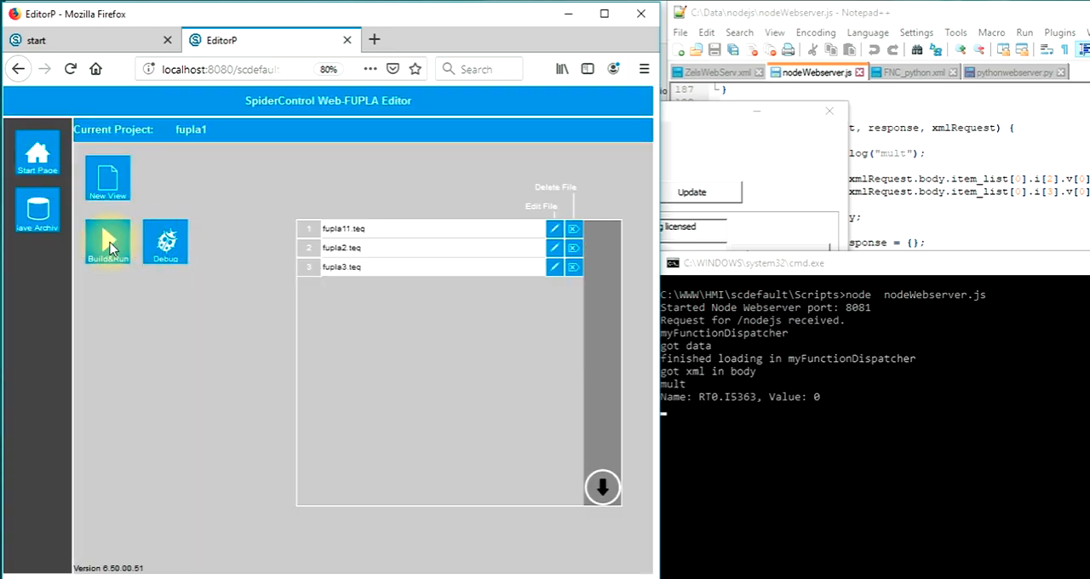
pyautogui.moveTo(37, 210)
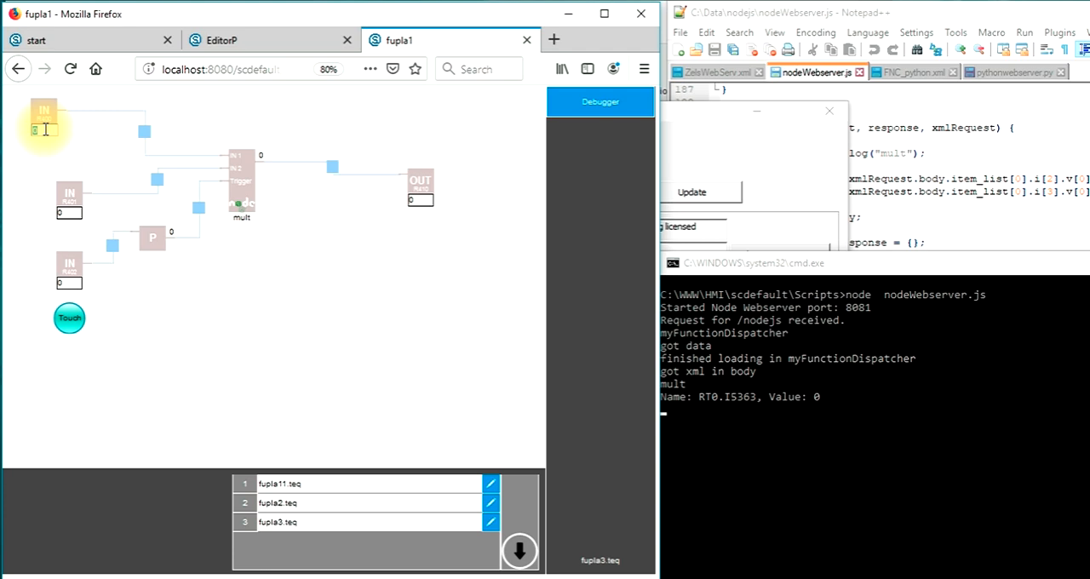
pyautogui.click(69, 212)
pyautogui.write('5')
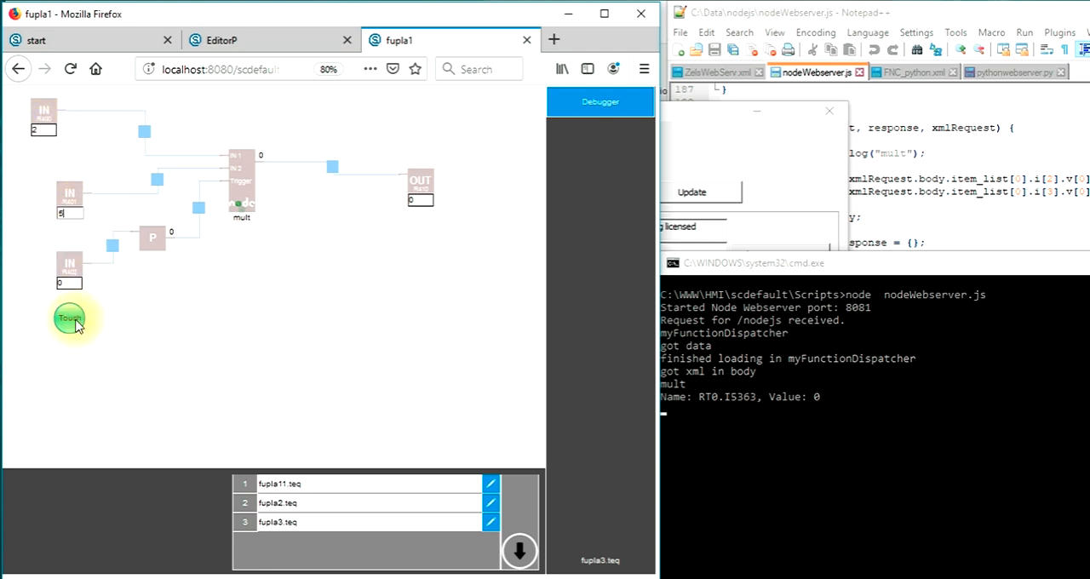
pyautogui.click(70, 317)
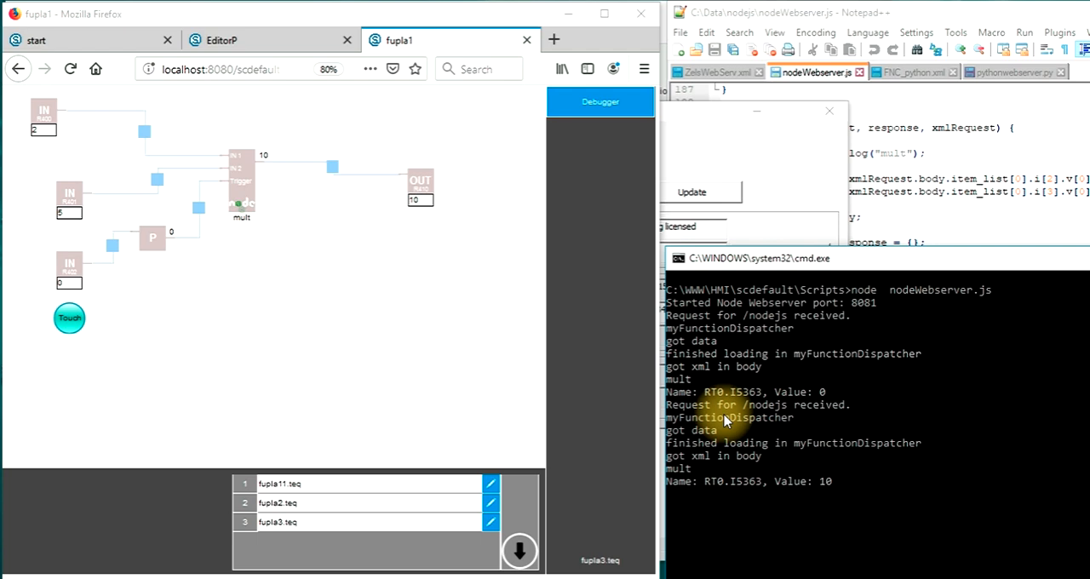
pyautogui.click(69, 317)
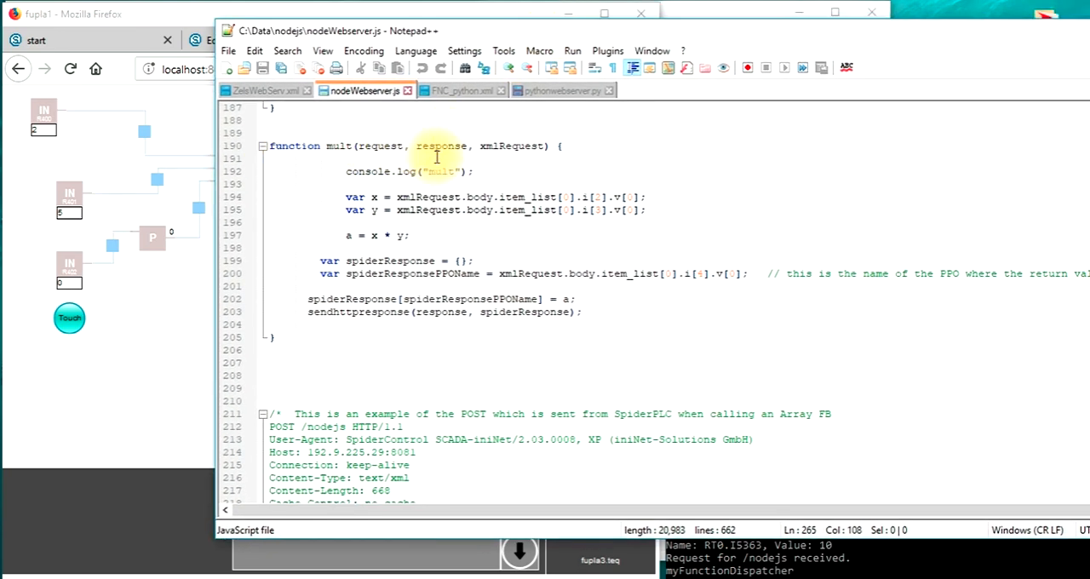
# Highlight xmlRequest in nodeWebserver.js's mult function and scroll down to the case "mult" entry.
pyautogui.click(436, 145)
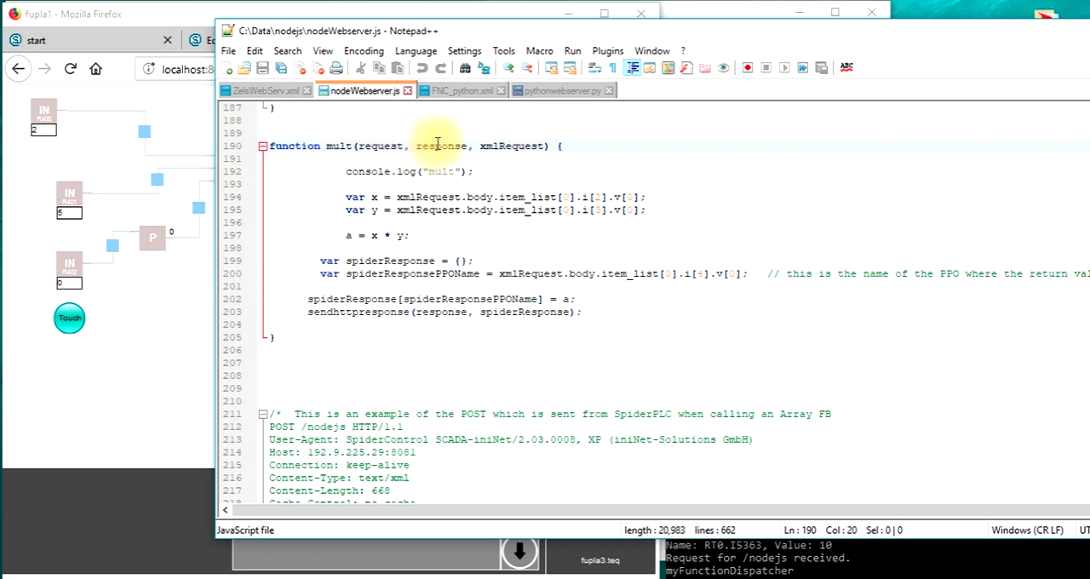
pyautogui.click(518, 146)
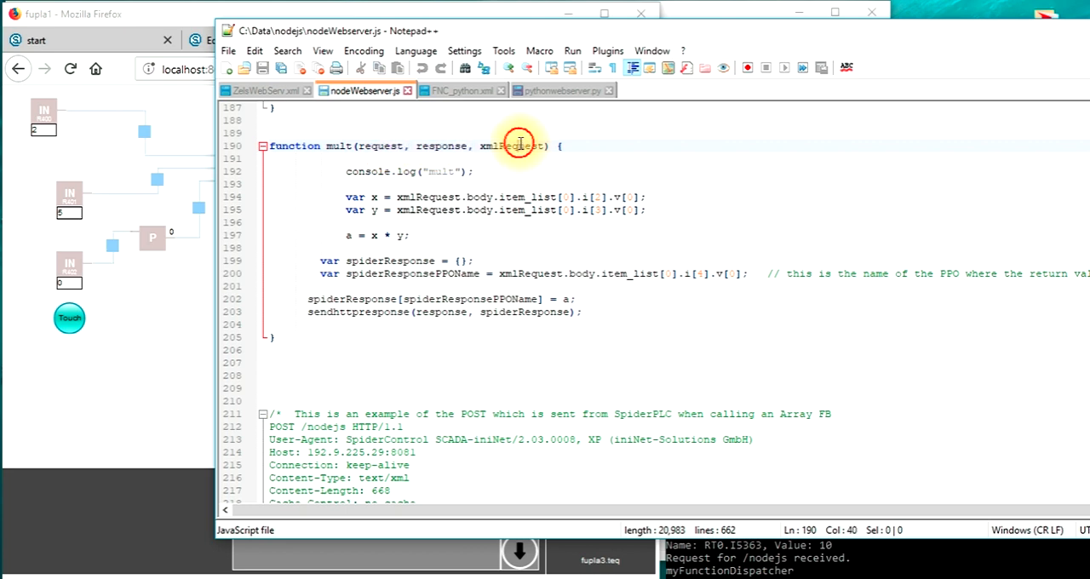
pyautogui.doubleClick(511, 146)
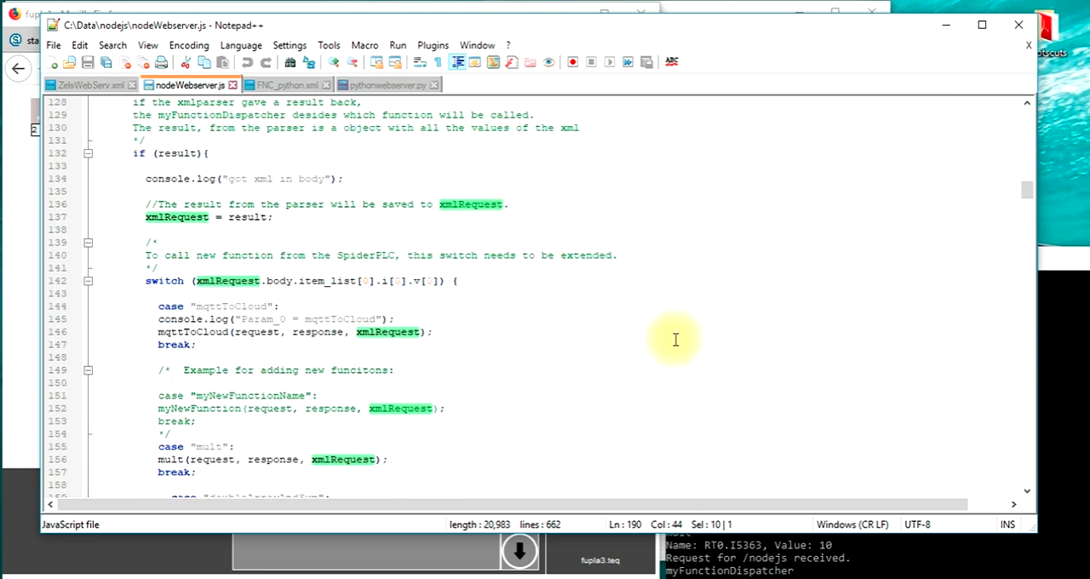
pyautogui.scroll(-3)
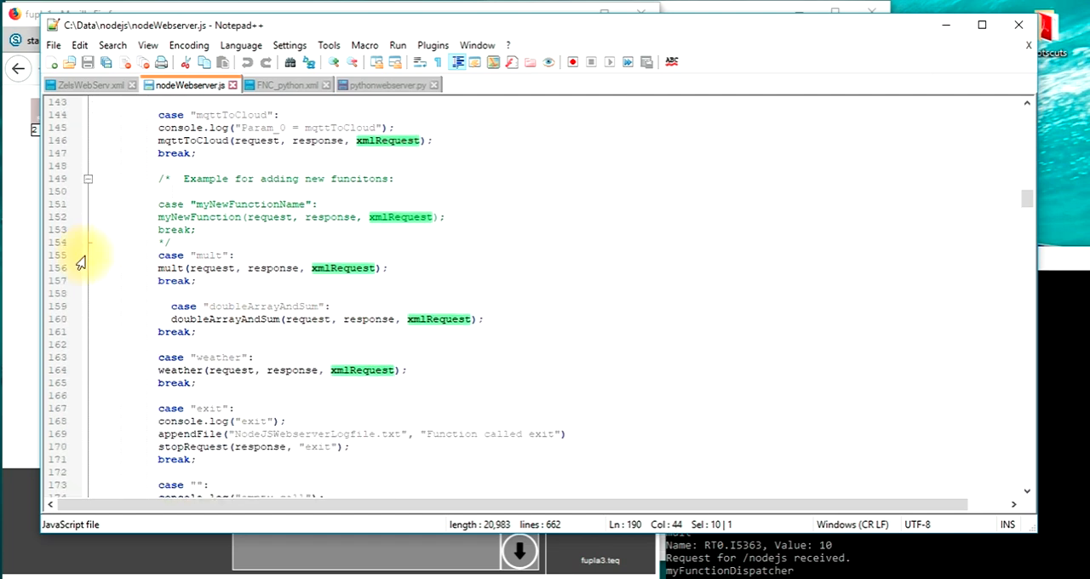
pyautogui.scroll(-3)
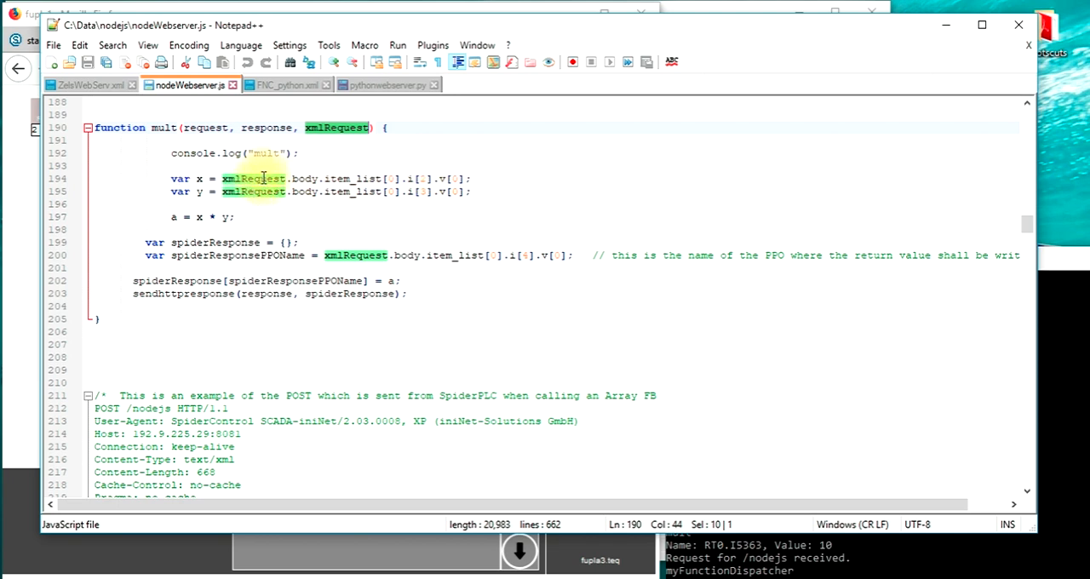
pyautogui.scroll(-3)
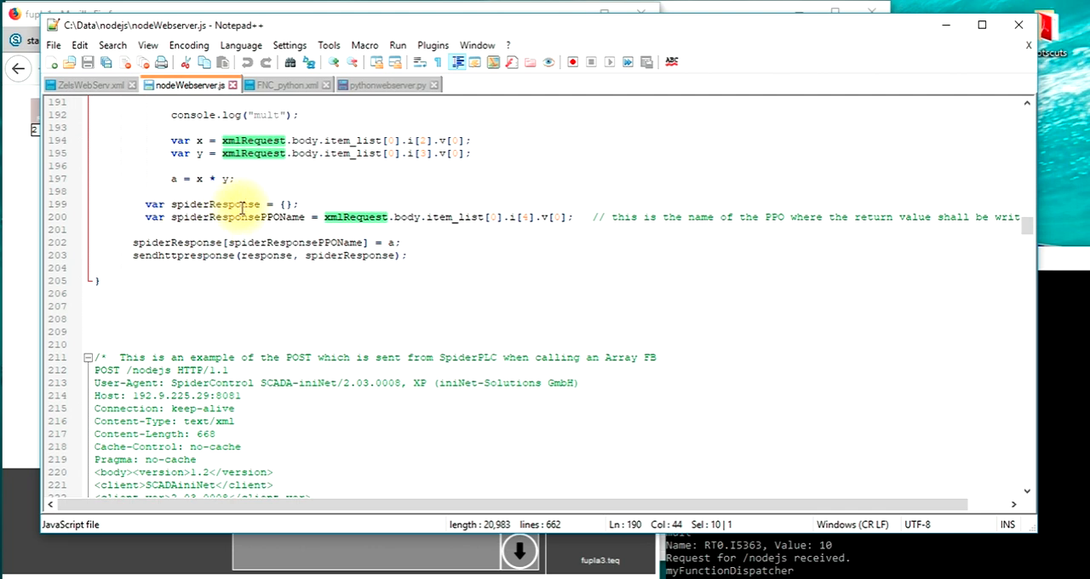
pyautogui.moveTo(461, 260)
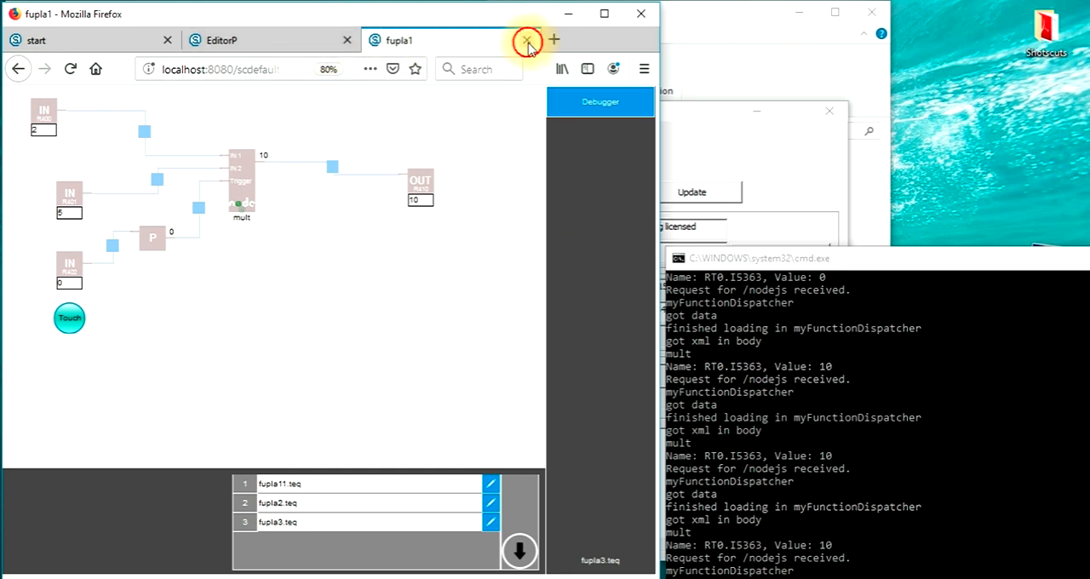
# Close the fupla1 debugger tab, open fupla11.teq for editing, and select the doubleArrayAndSum block.
pyautogui.click(527, 40)
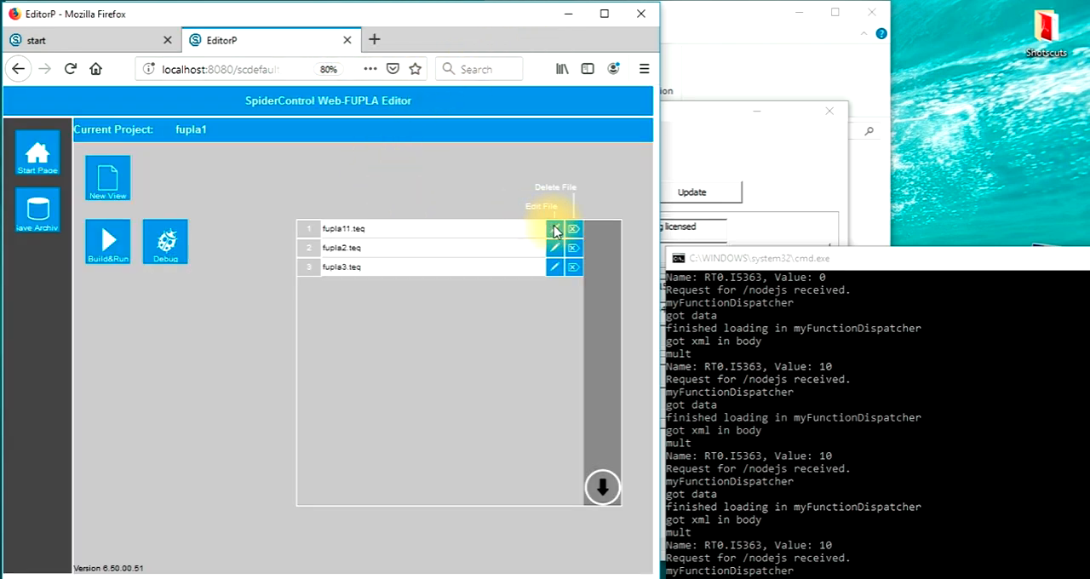
pyautogui.click(554, 228)
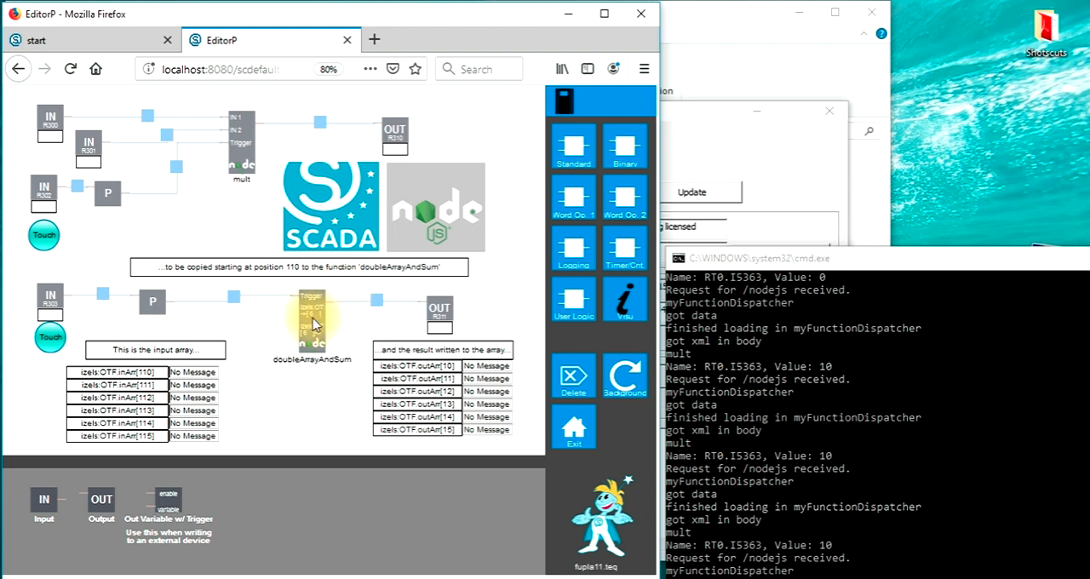
pyautogui.click(313, 323)
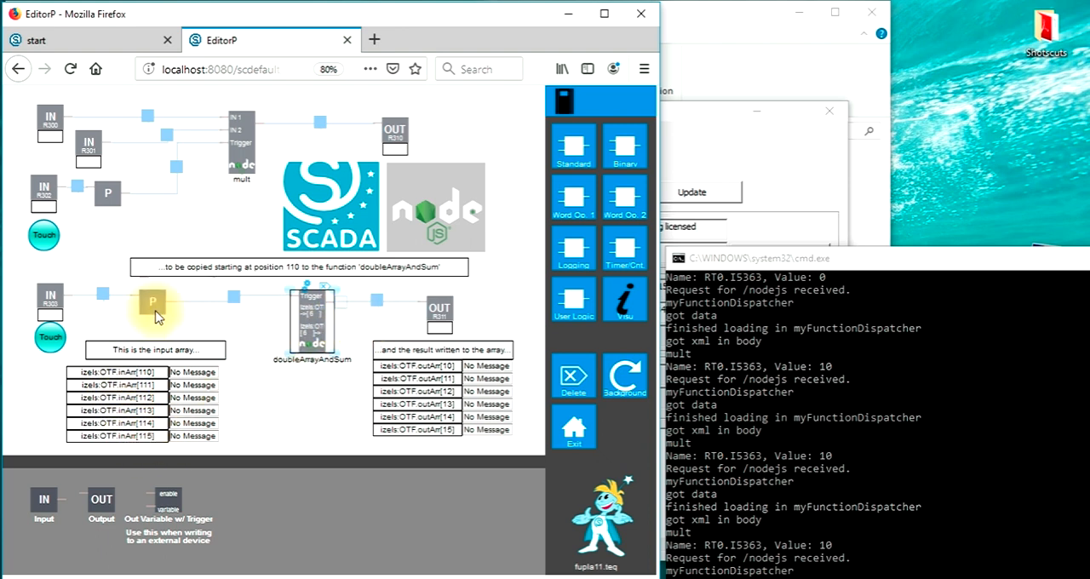
pyautogui.moveTo(519, 326)
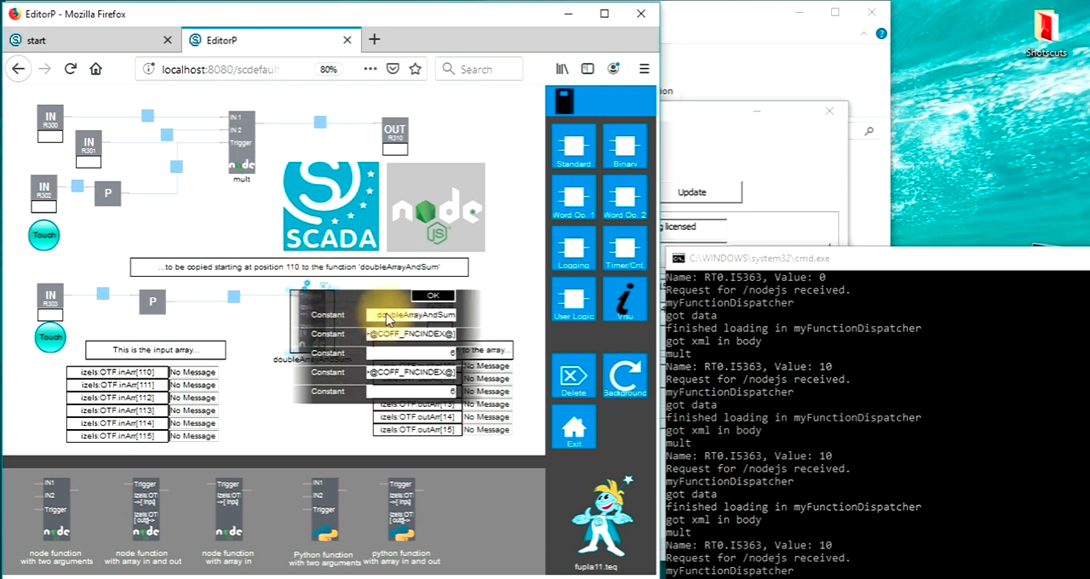
# Inspect the doubleArrayAndSum block's constants without changing them.
pyautogui.doubleClick(412, 315)
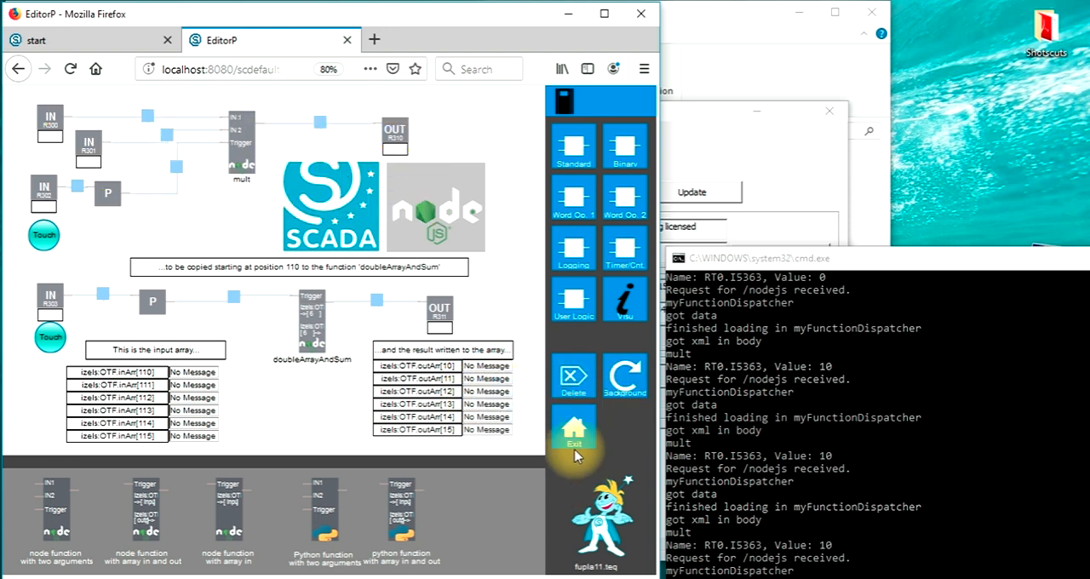
# Build and run fupla11, enter array inputs 11–66, and trigger doubleArrayAndSum to get sum 231.
pyautogui.click(573, 434)
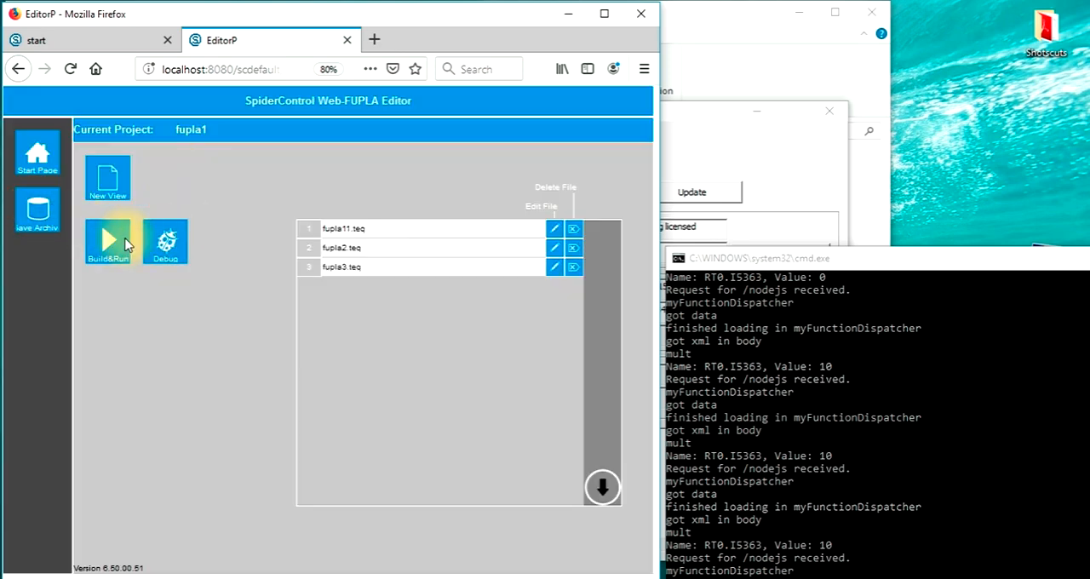
pyautogui.click(109, 243)
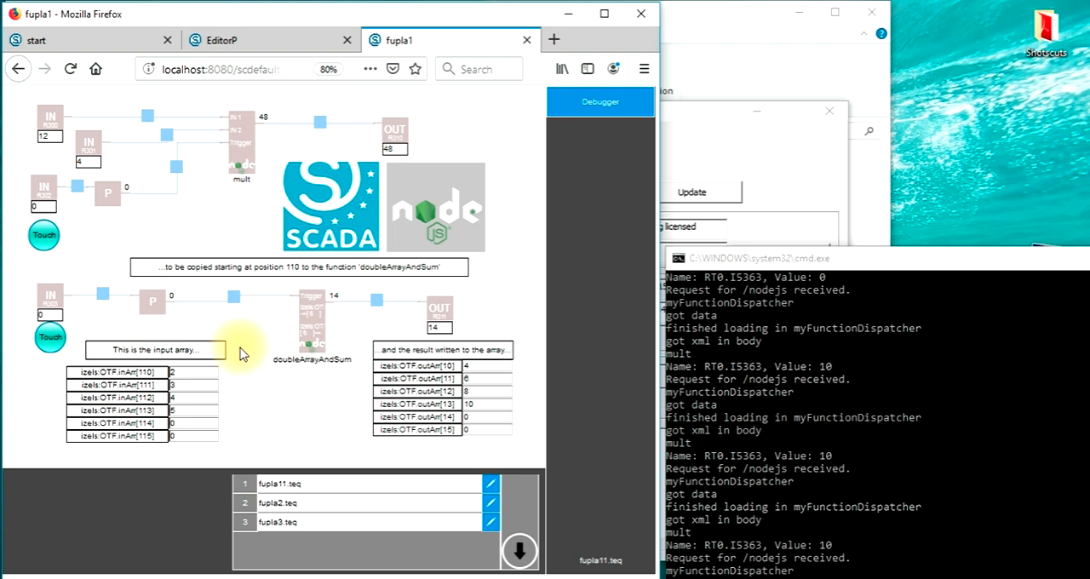
pyautogui.moveTo(190, 377)
pyautogui.write('44')
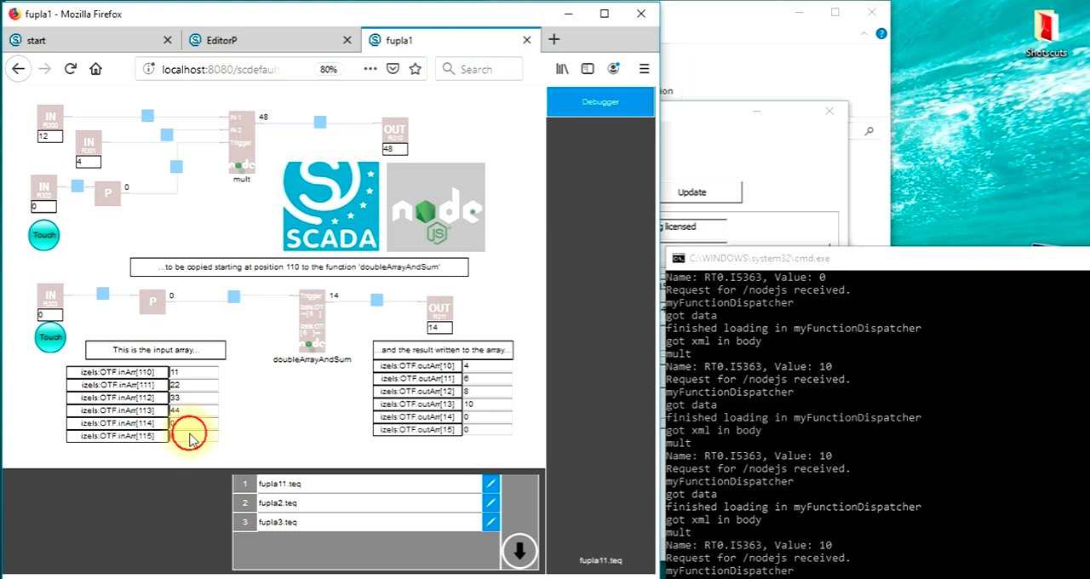
pyautogui.click(49, 336)
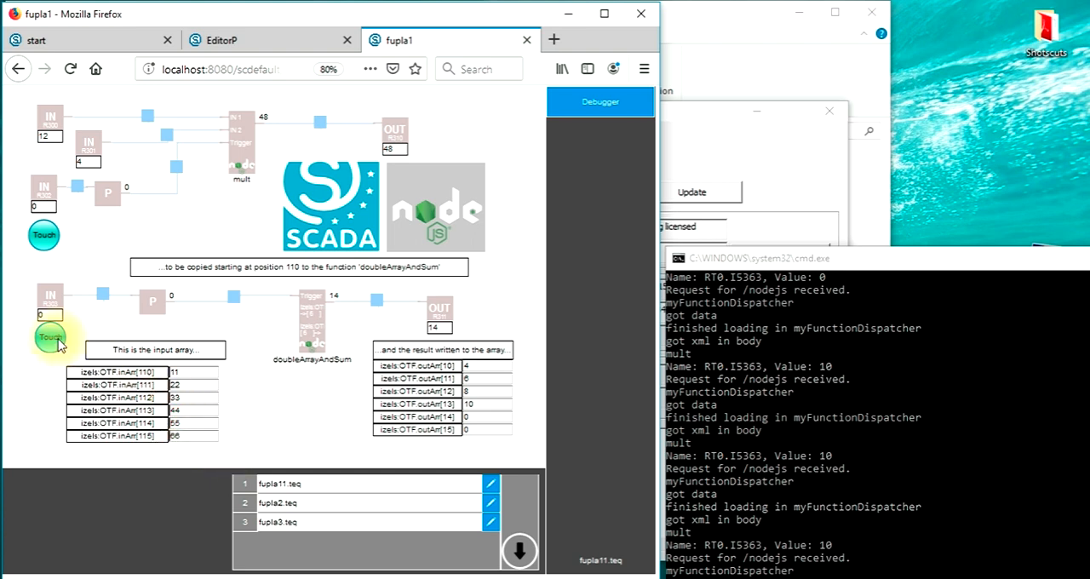
pyautogui.click(44, 337)
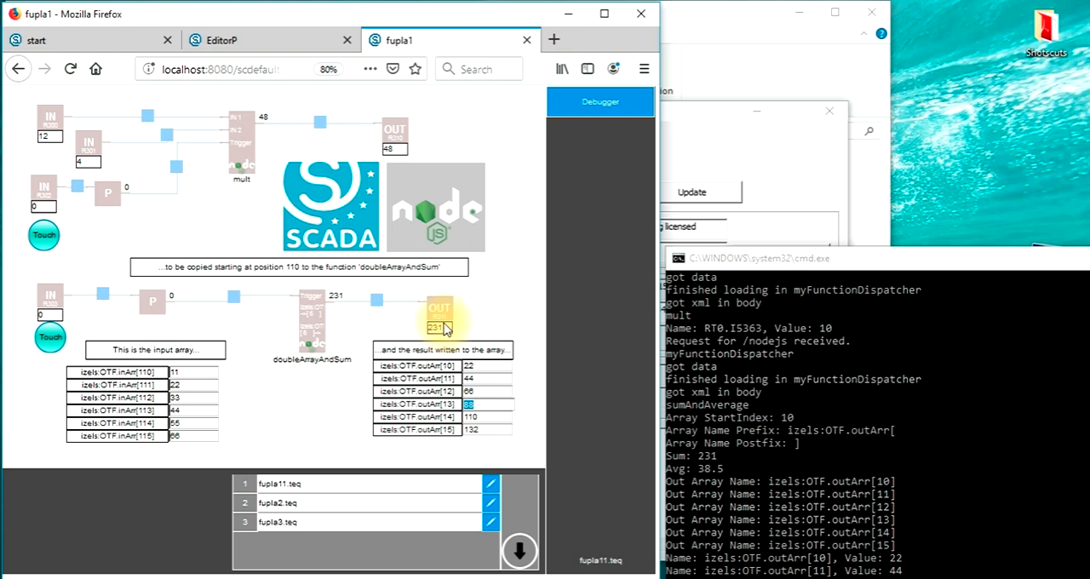
pyautogui.moveTo(490, 318)
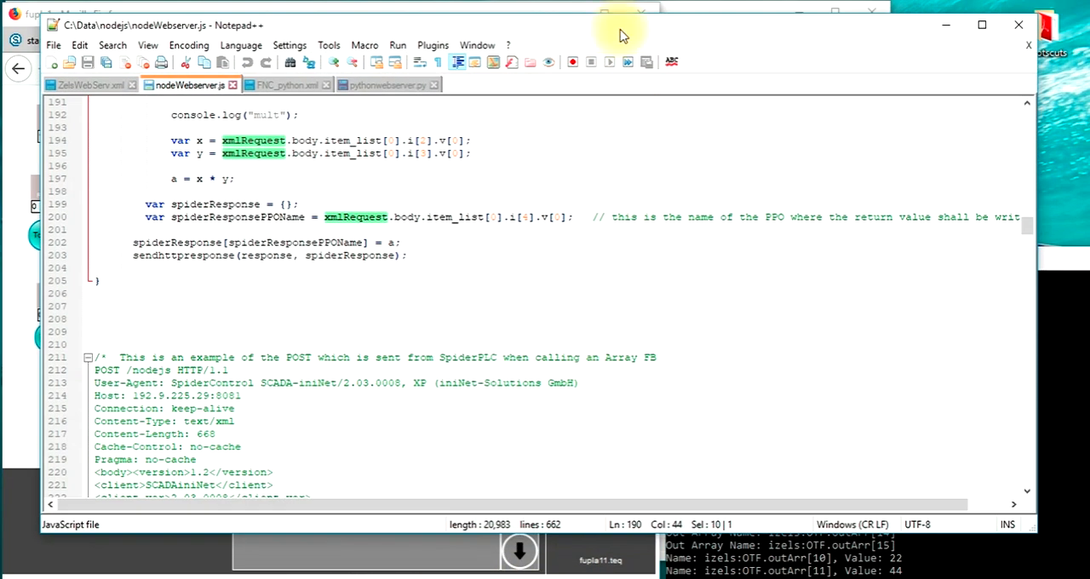
pyautogui.scroll(-3)
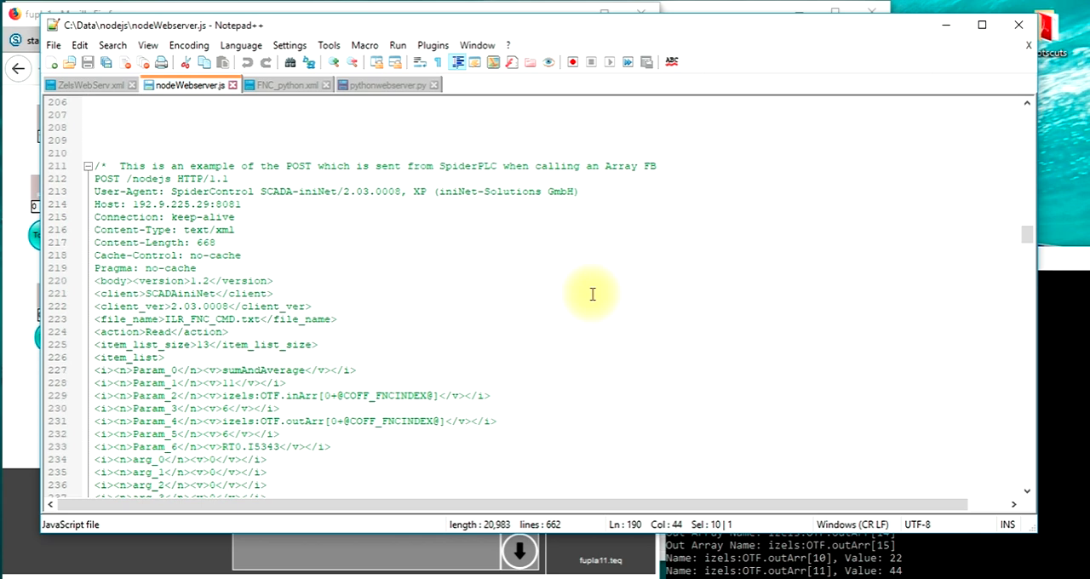
pyautogui.scroll(-3)
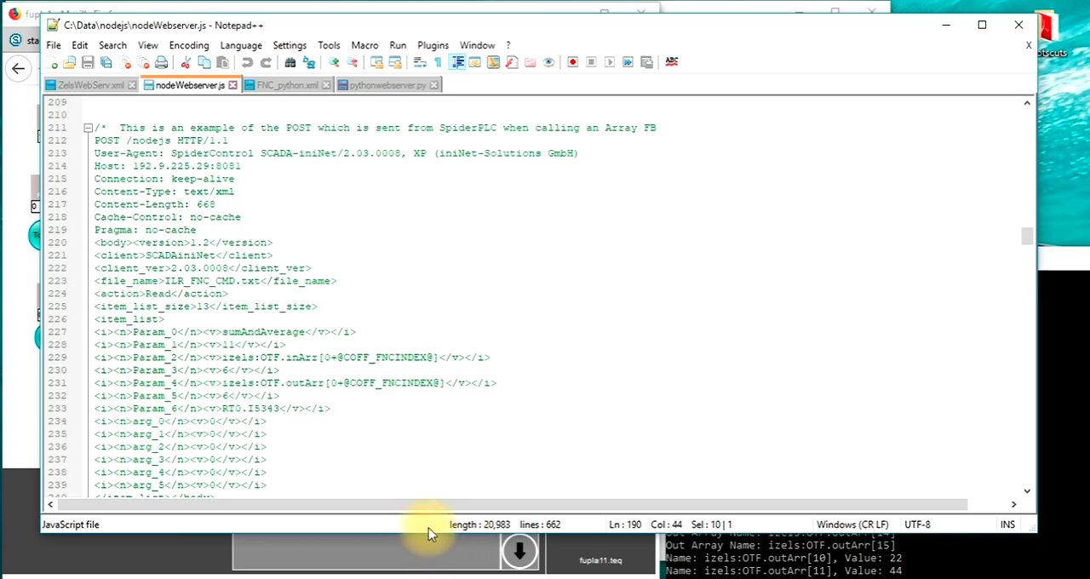
pyautogui.moveTo(406, 537)
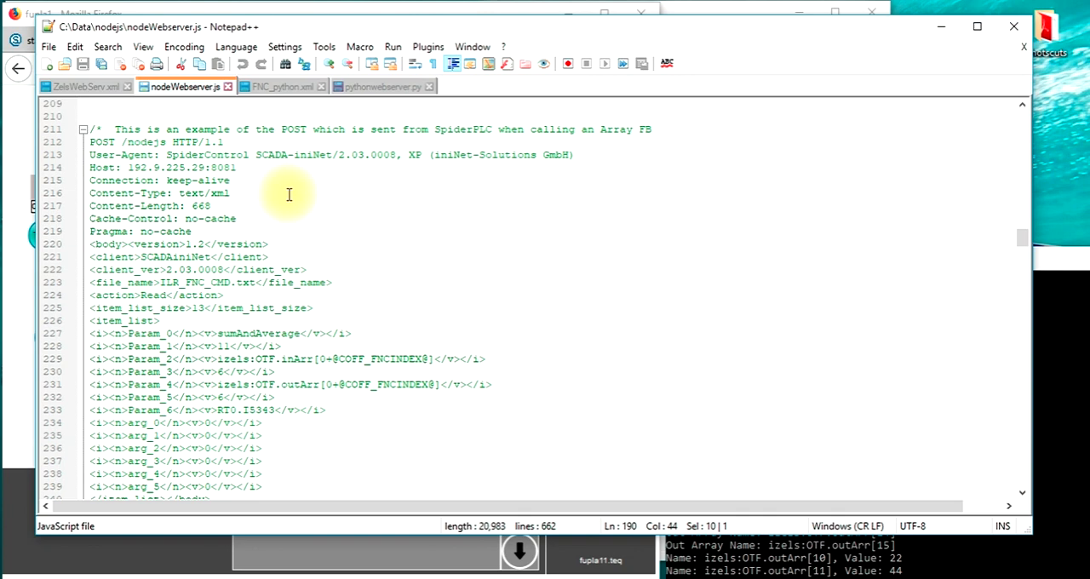
pyautogui.scroll(-3)
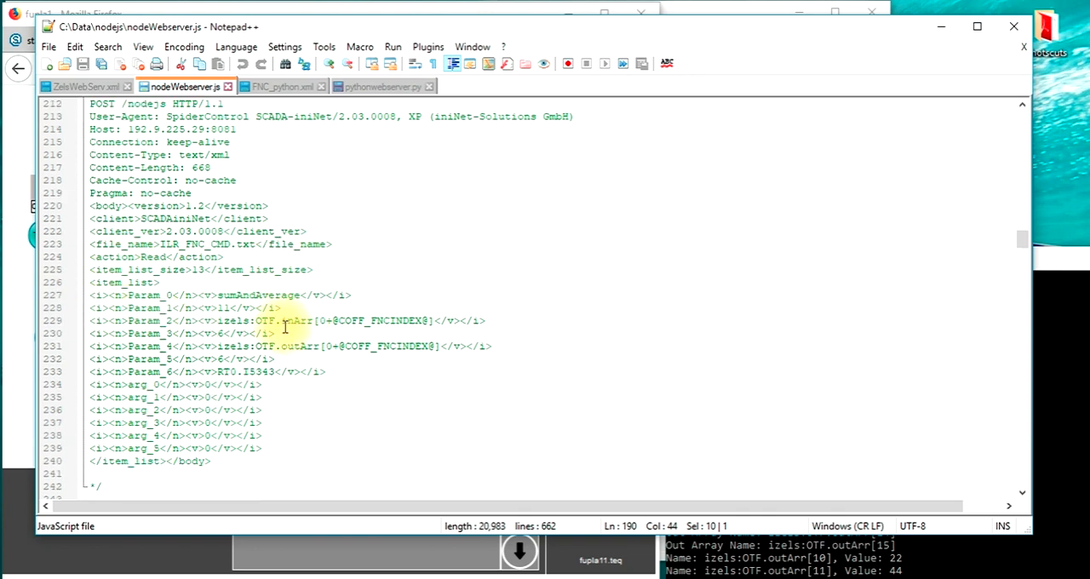
pyautogui.scroll(-3)
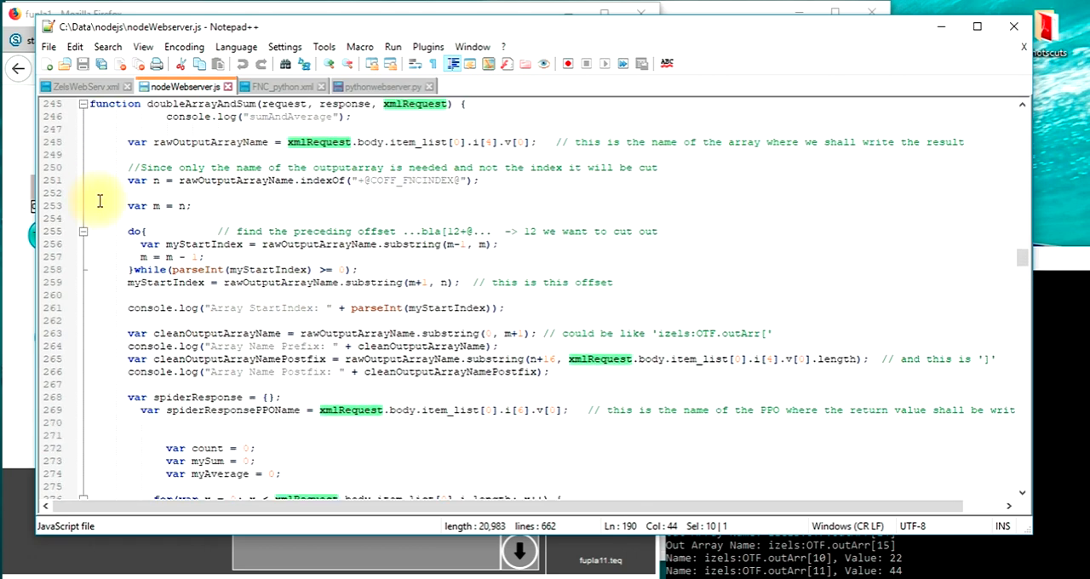
pyautogui.moveTo(66, 253)
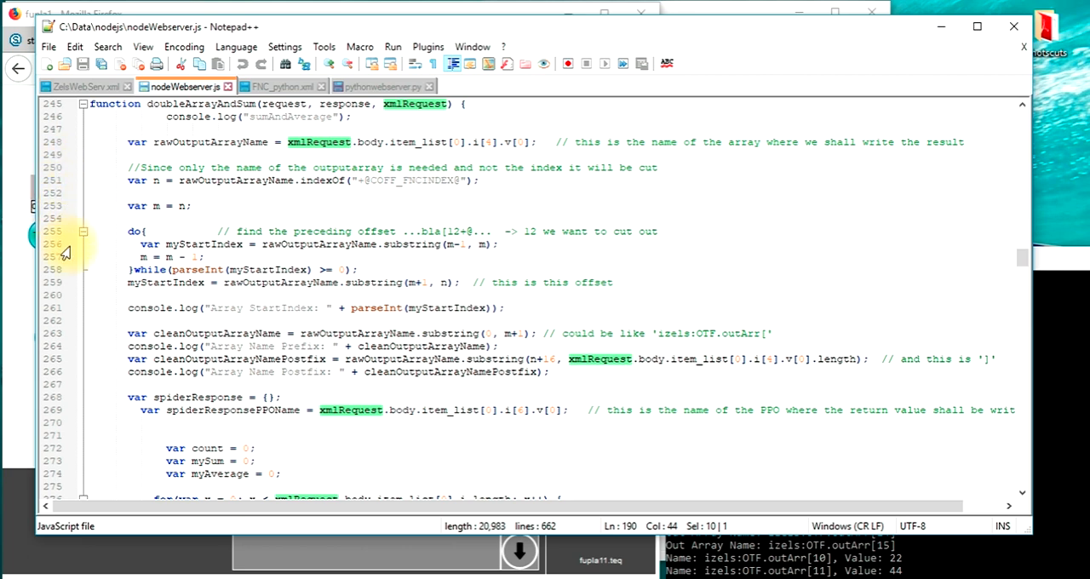
pyautogui.moveTo(67, 264)
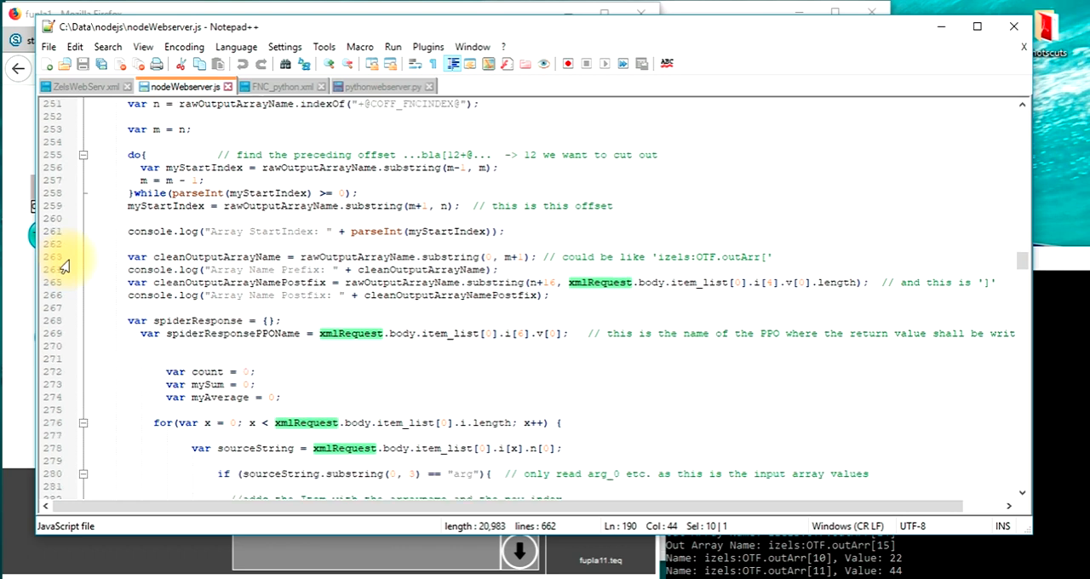
pyautogui.scroll(-3)
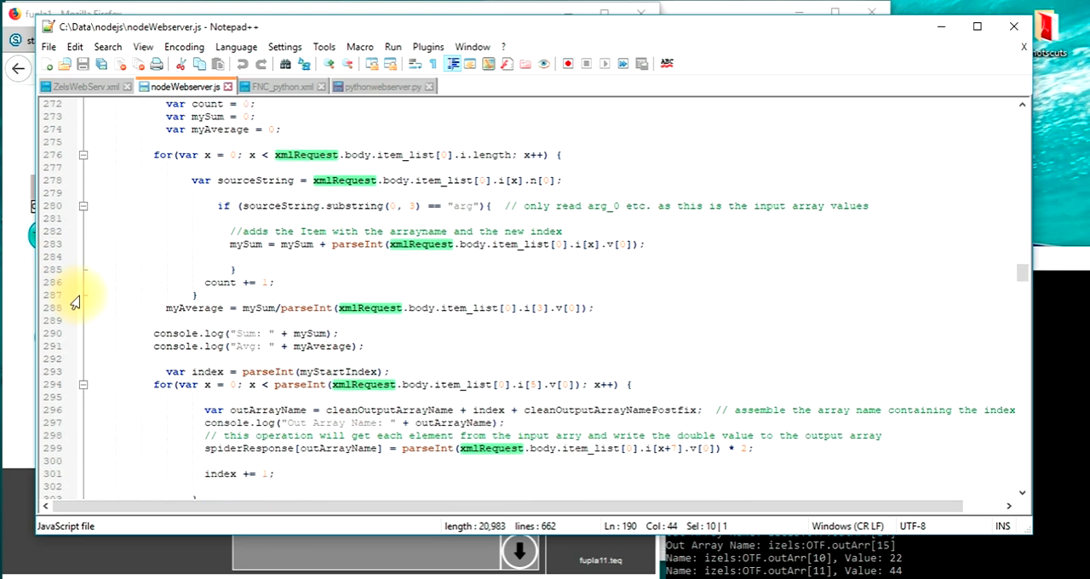
pyautogui.scroll(-3)
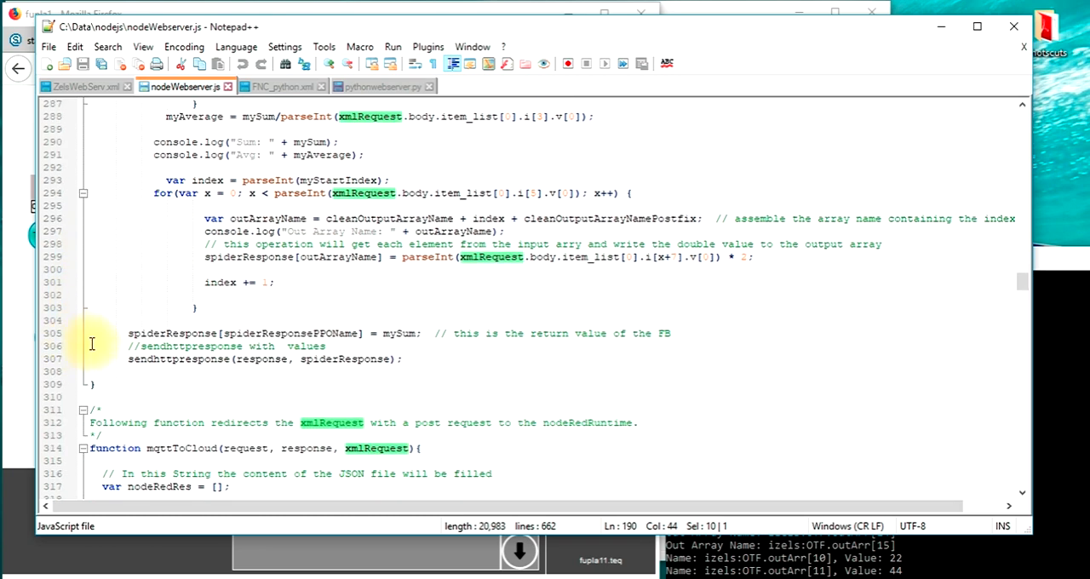
pyautogui.moveTo(78, 334)
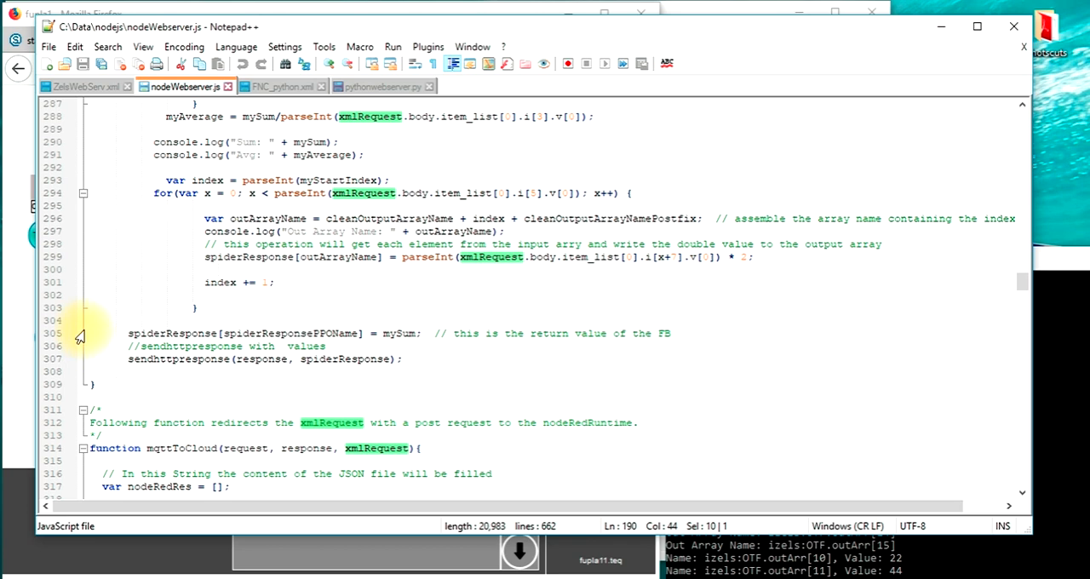
pyautogui.moveTo(94, 346)
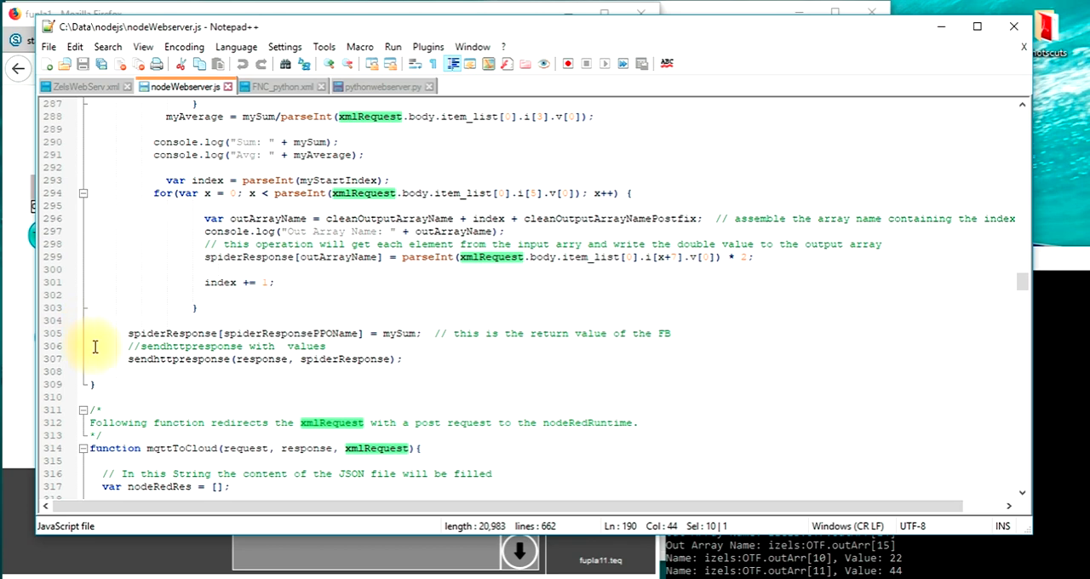
pyautogui.moveTo(677, 351)
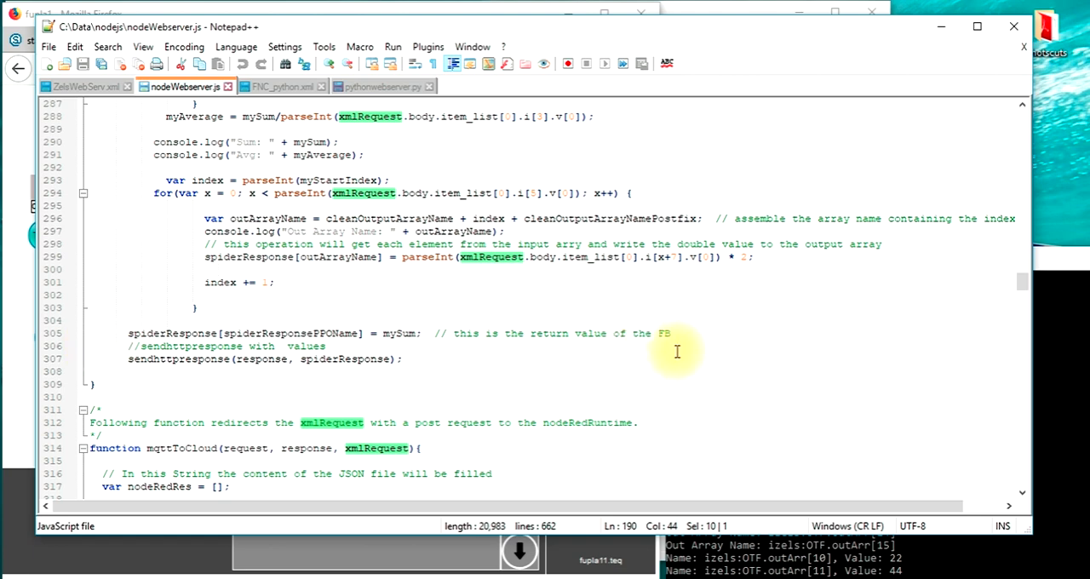